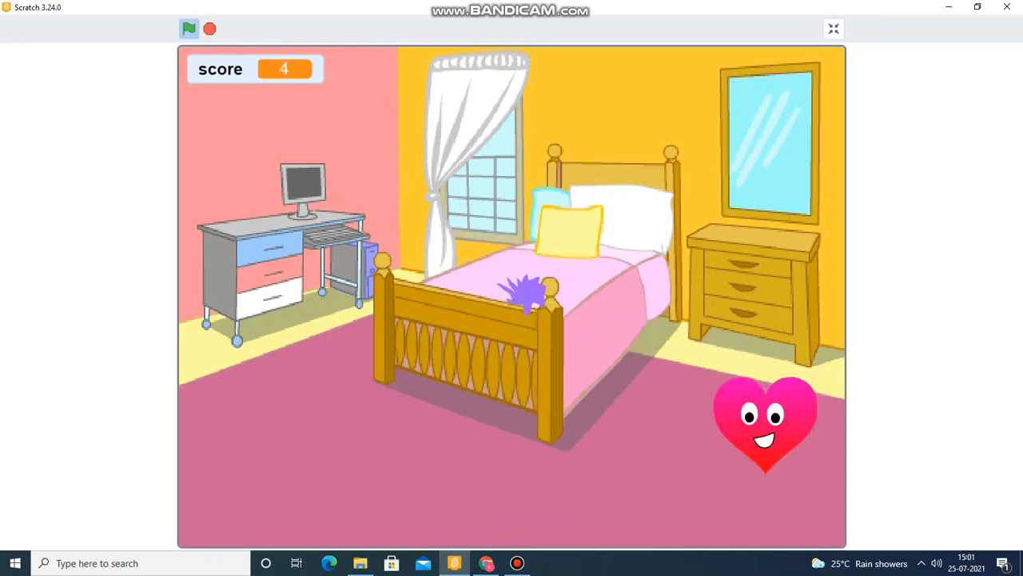
Play the clicker game full-screen, catching Heart Face until the score reaches 12.
{"action": "left_click", "coordinate": [765, 422]}
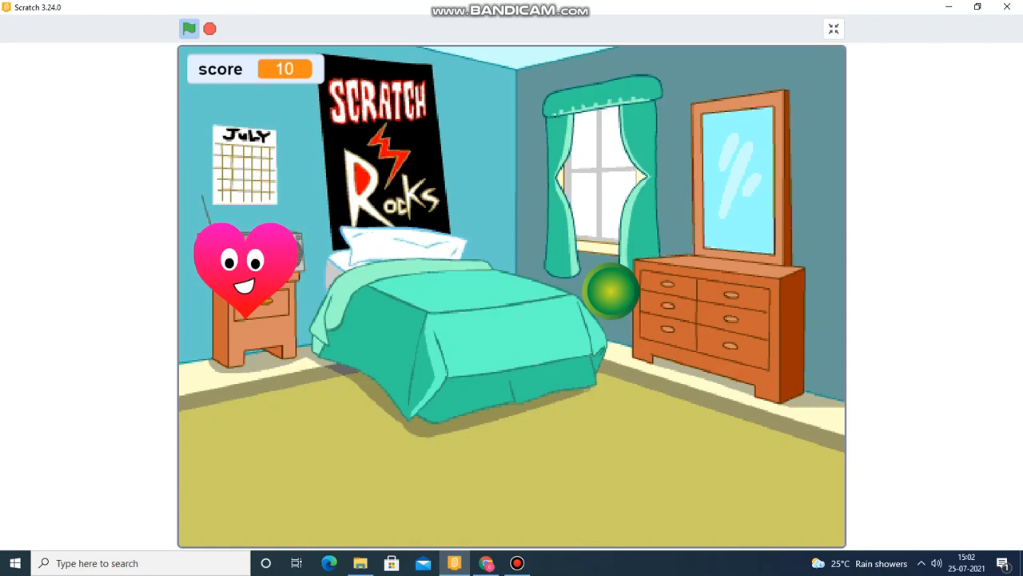
{"action": "left_click", "coordinate": [614, 292]}
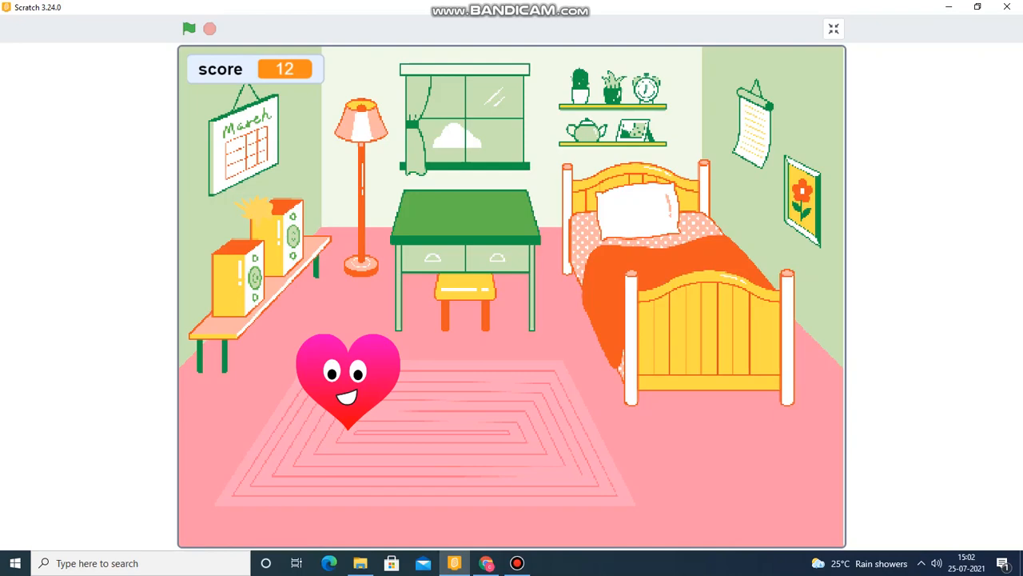
Replace the clicker game with a new empty project via File > New.
{"action": "left_click", "coordinate": [103, 30]}
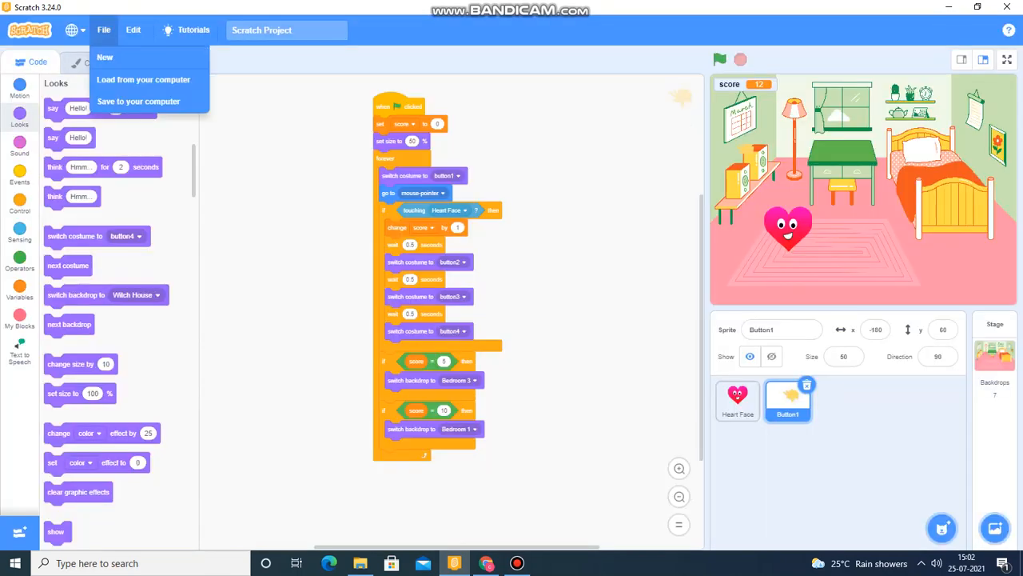
{"action": "left_click", "coordinate": [105, 57]}
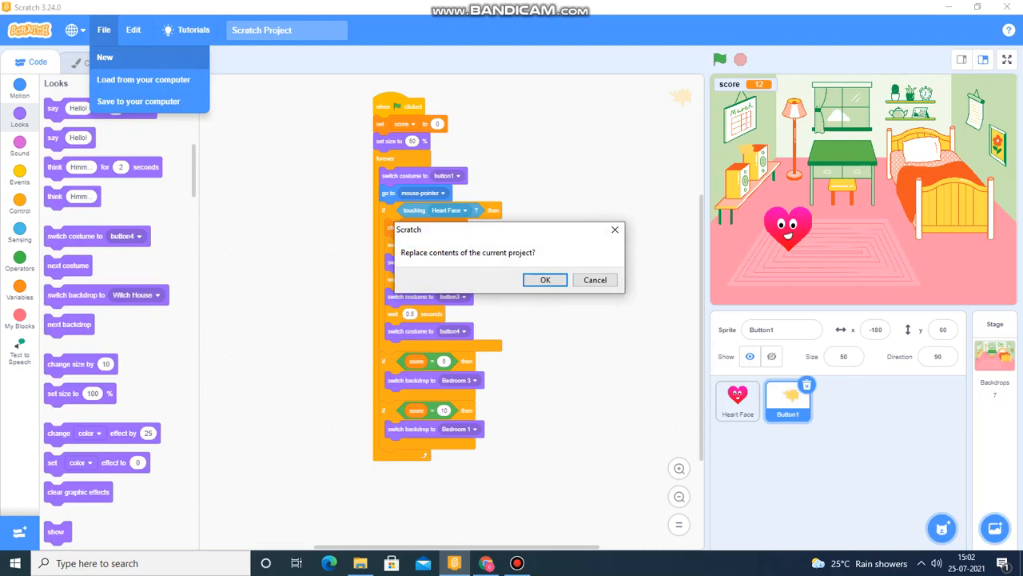
{"action": "left_click", "coordinate": [545, 279]}
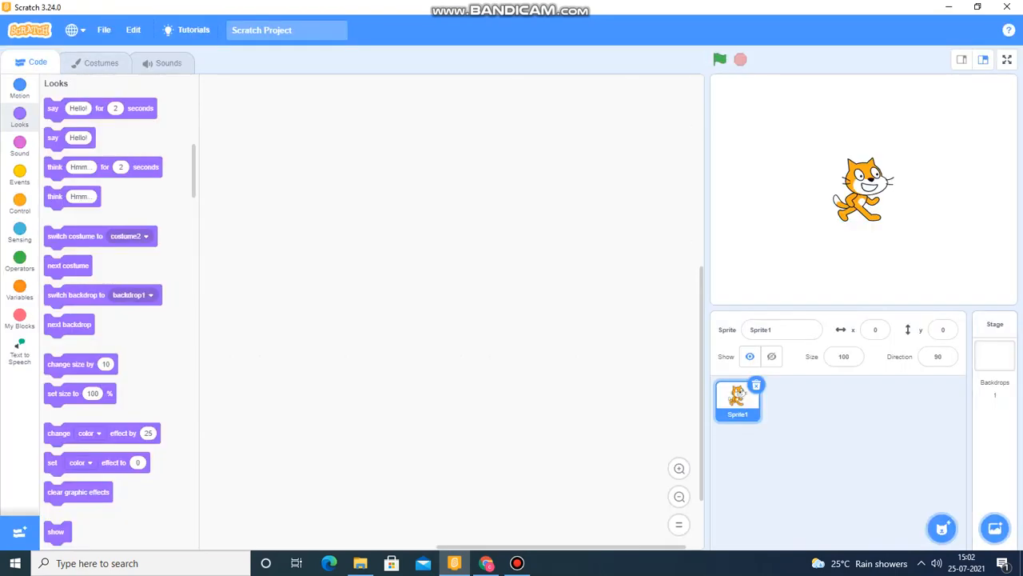
Add Bedroom 1, 2, 3, Room 1, Room 2 and Witch House backdrops from the library.
{"action": "left_click", "coordinate": [995, 527]}
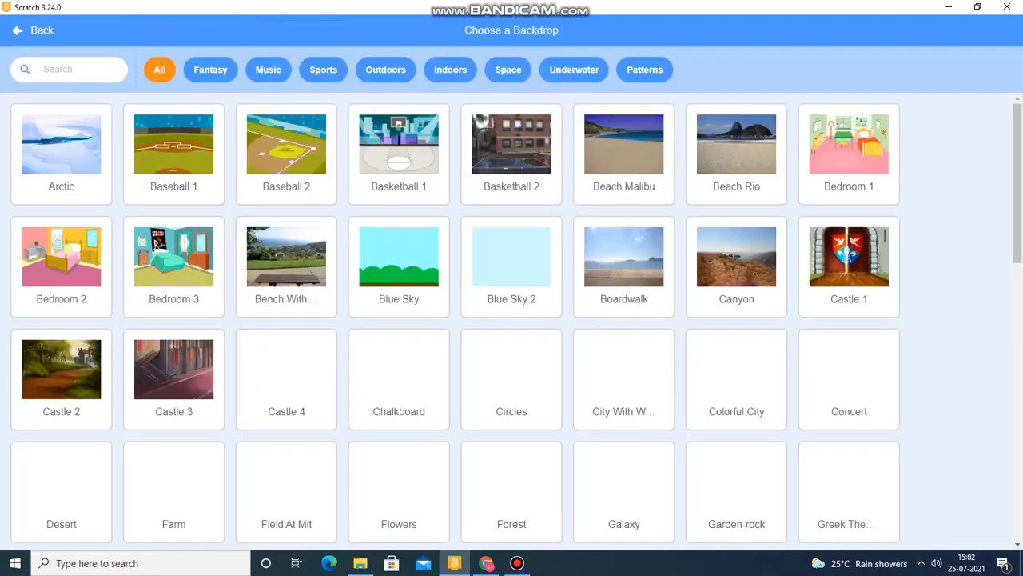
{"action": "scroll", "scroll_direction": "down", "scroll_amount": 3}
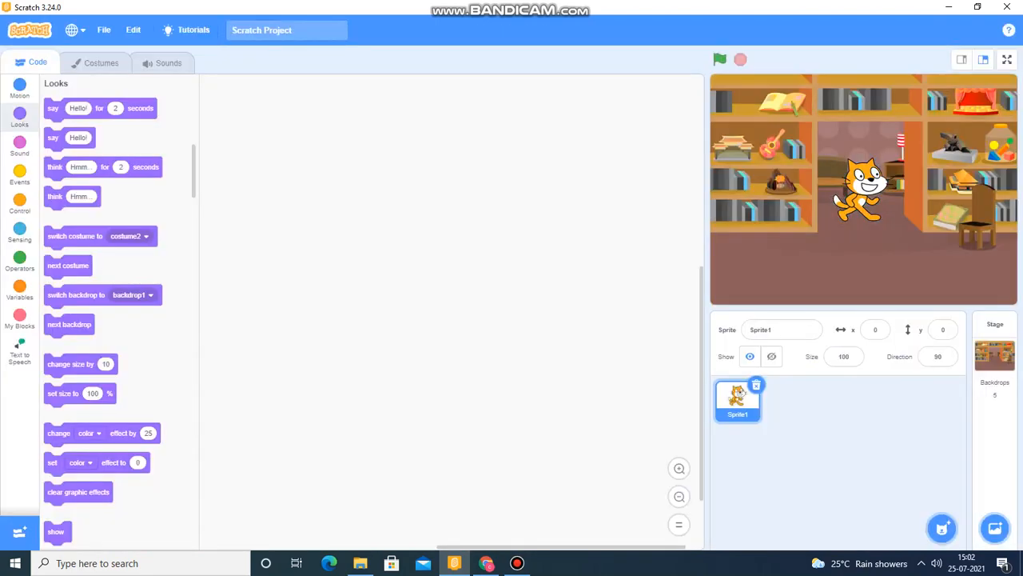
{"action": "left_click", "coordinate": [994, 528]}
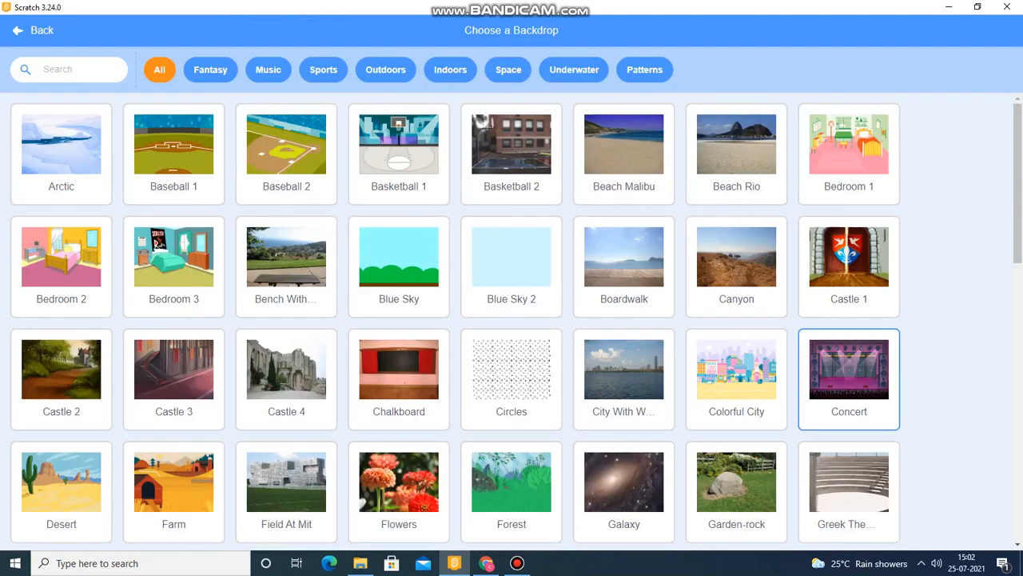
{"action": "scroll", "scroll_direction": "down", "scroll_amount": 3}
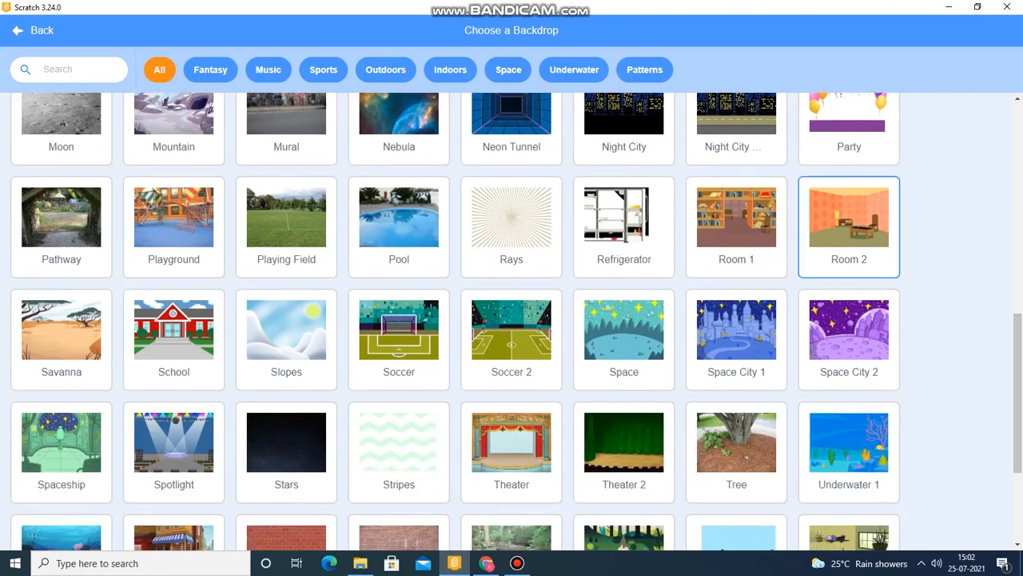
{"action": "scroll", "scroll_direction": "up", "scroll_amount": 3}
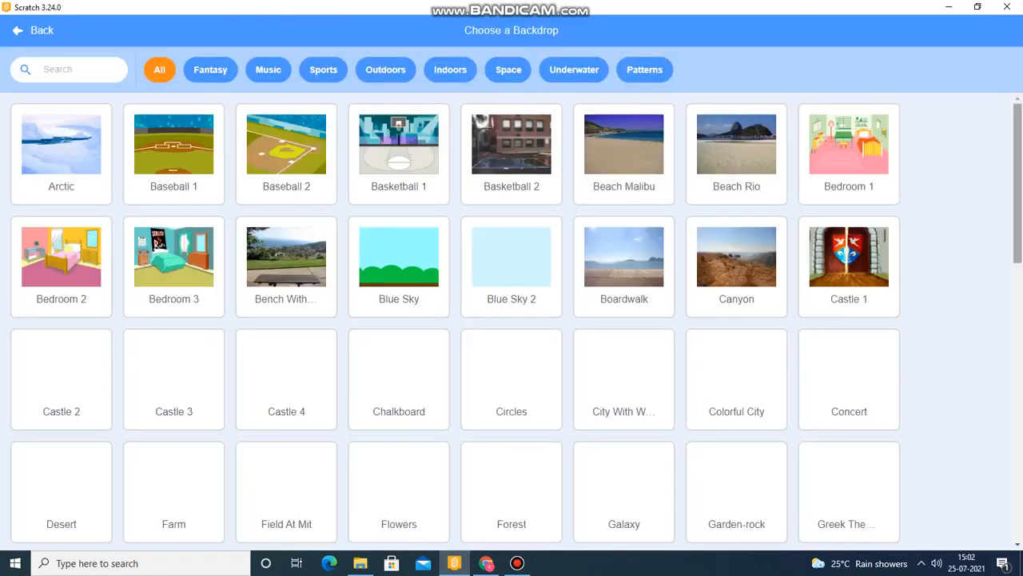
{"action": "scroll", "scroll_direction": "down", "scroll_amount": 3}
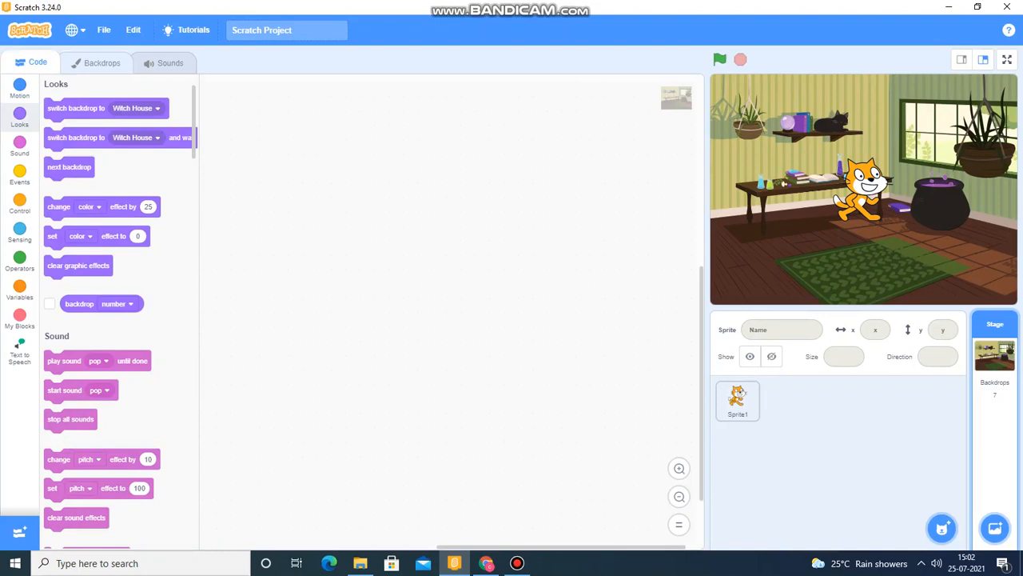
Delete the blank backdrop1 and move Room 1 to the first position.
{"action": "left_click", "coordinate": [101, 63]}
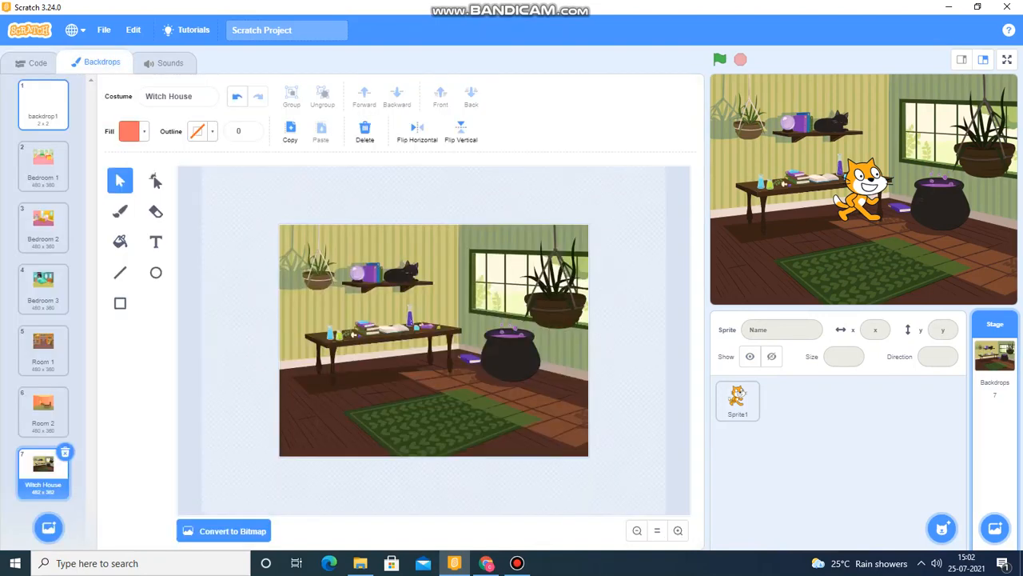
{"action": "left_click", "coordinate": [43, 104]}
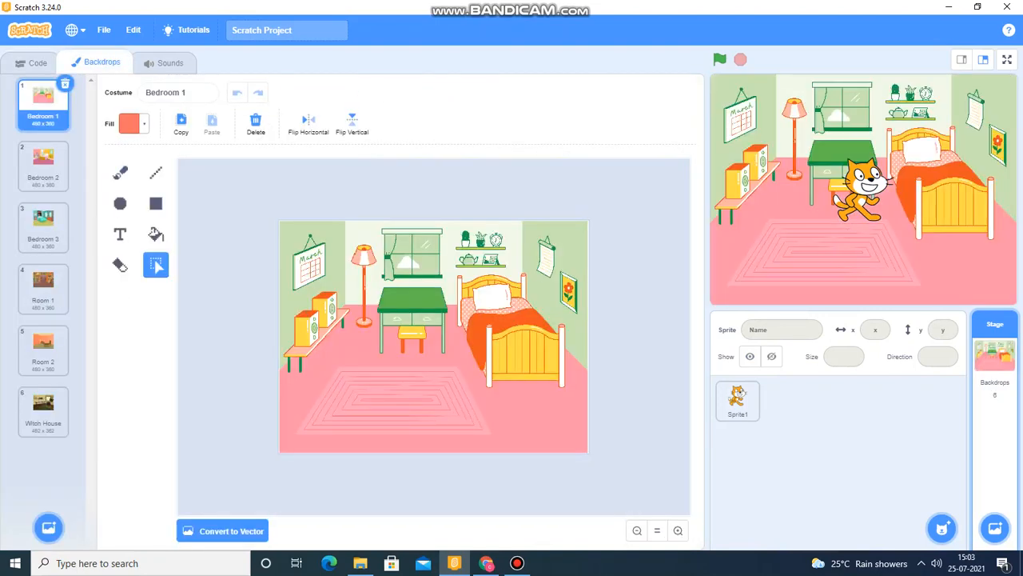
{"action": "left_click", "coordinate": [42, 228]}
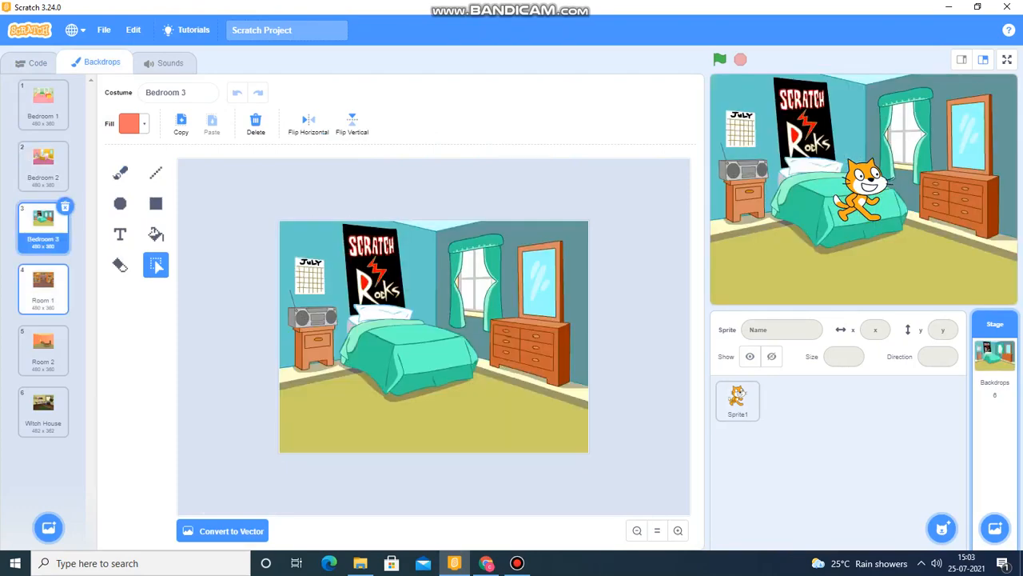
{"action": "left_click", "coordinate": [43, 410]}
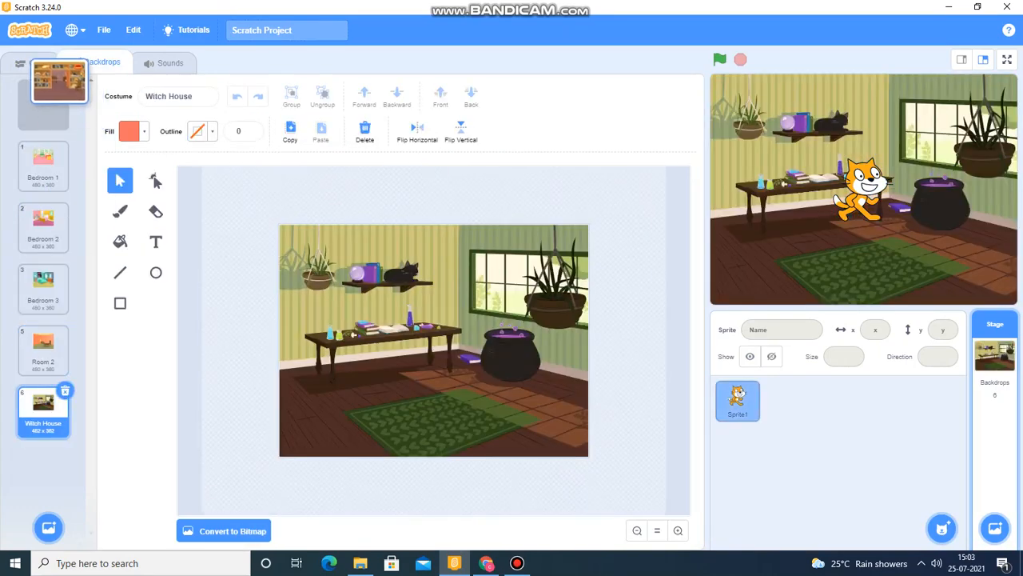
{"action": "left_click", "coordinate": [43, 104]}
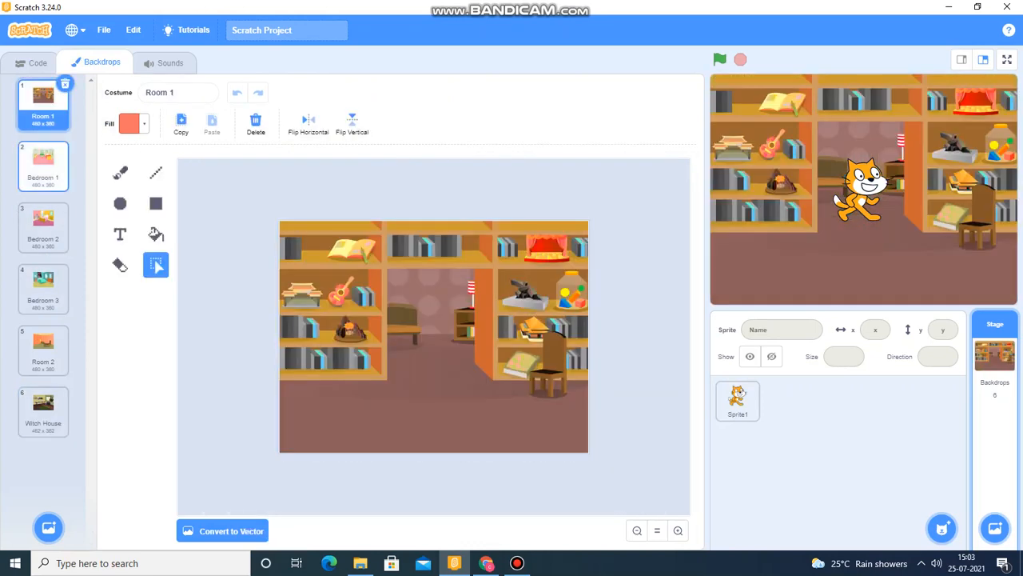
Move Witch House to third place, preview the bedrooms, and leave Room 1 on stage.
{"action": "left_click", "coordinate": [44, 335]}
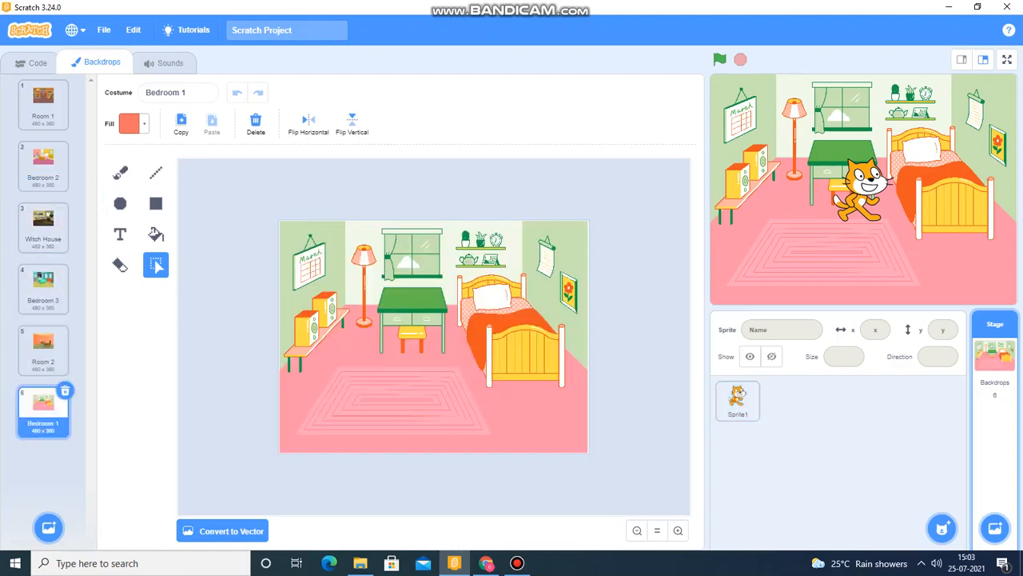
{"action": "left_click", "coordinate": [42, 164]}
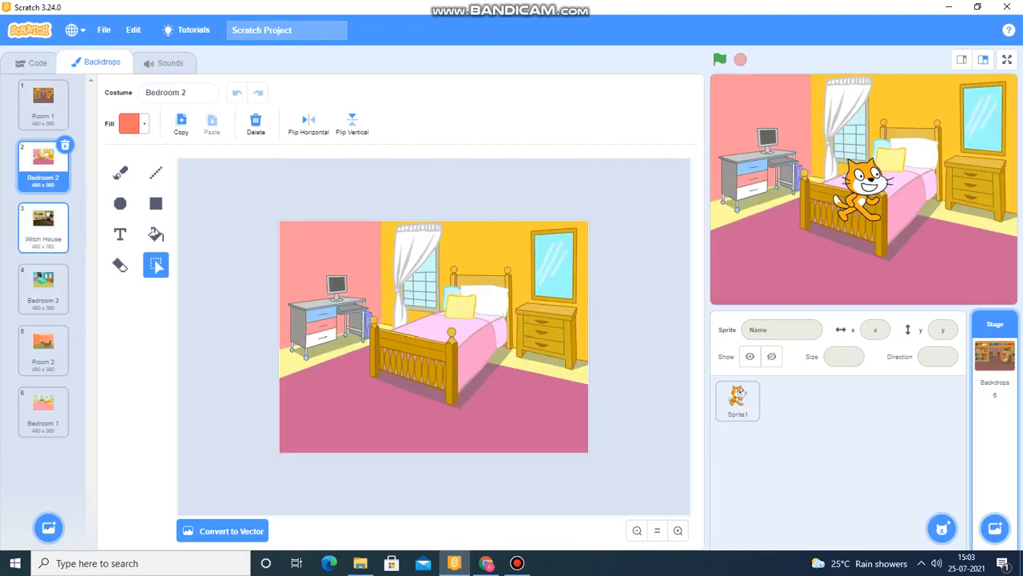
{"action": "left_click", "coordinate": [43, 288]}
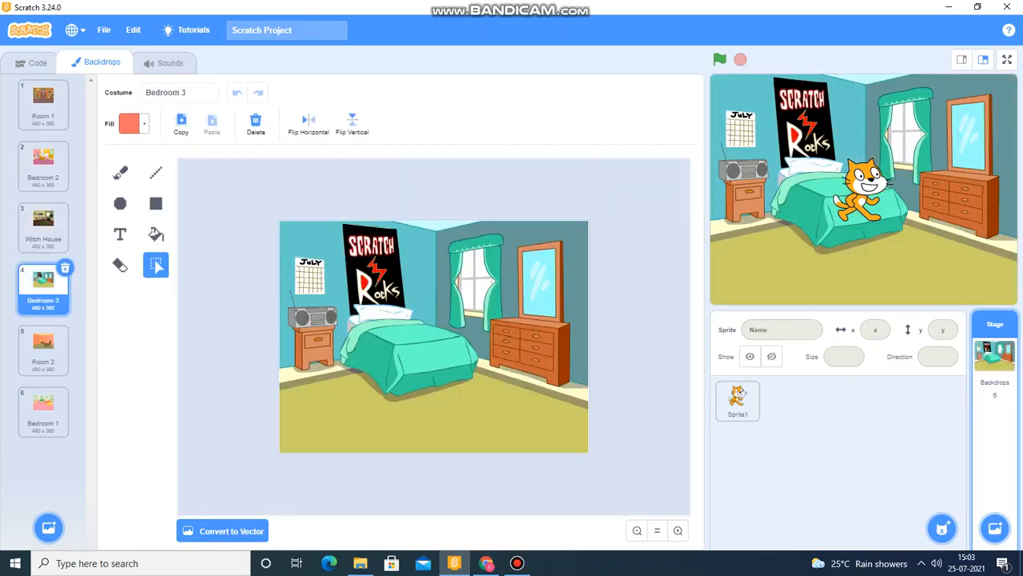
{"action": "left_click", "coordinate": [43, 411]}
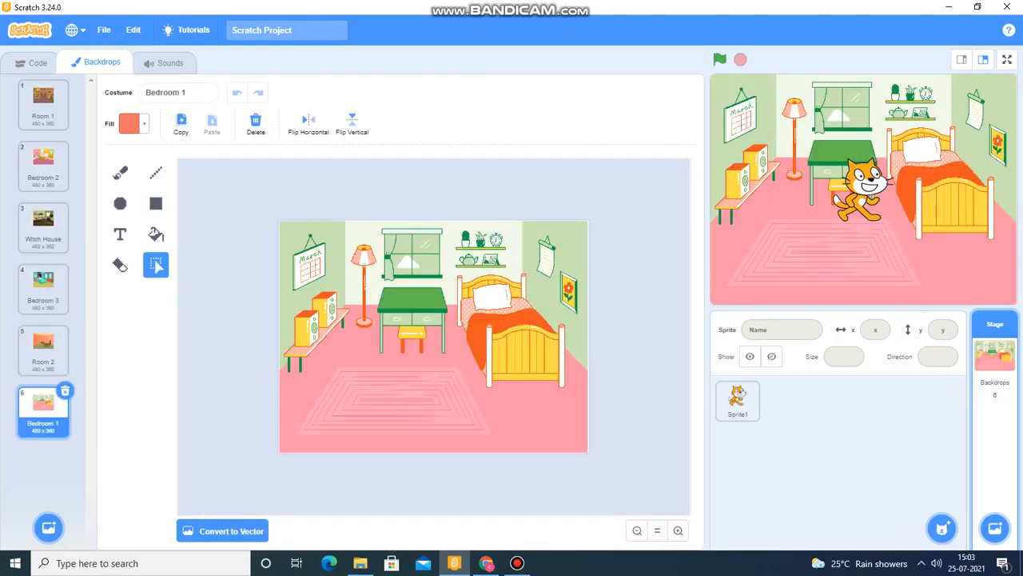
{"action": "left_click", "coordinate": [37, 62]}
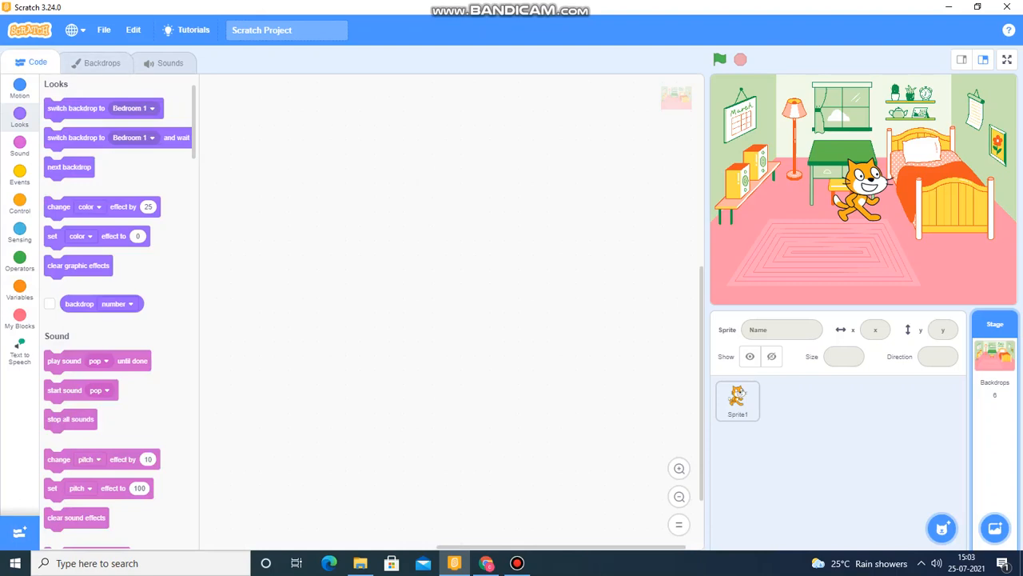
{"action": "left_click", "coordinate": [102, 62]}
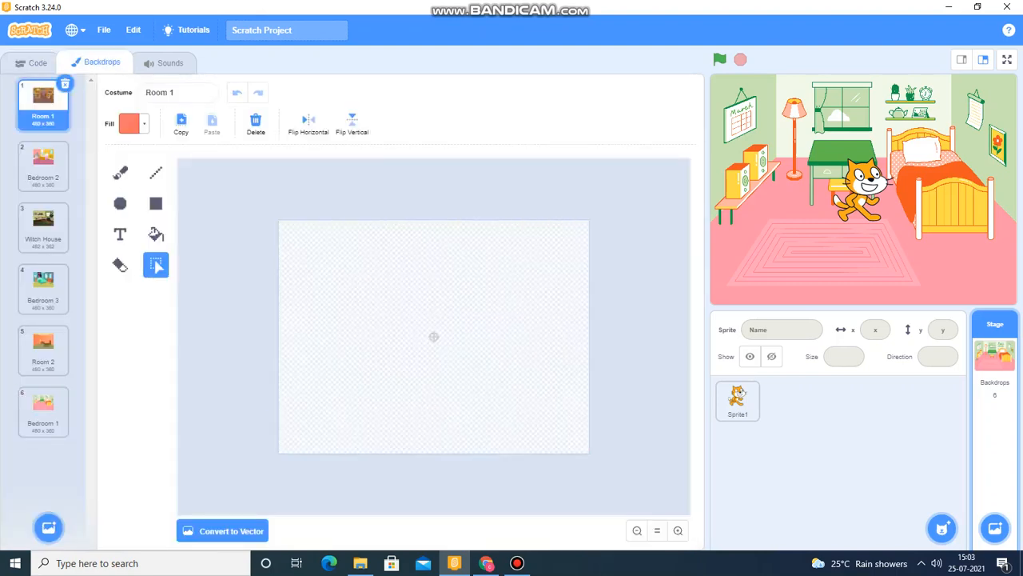
{"action": "left_click", "coordinate": [37, 63]}
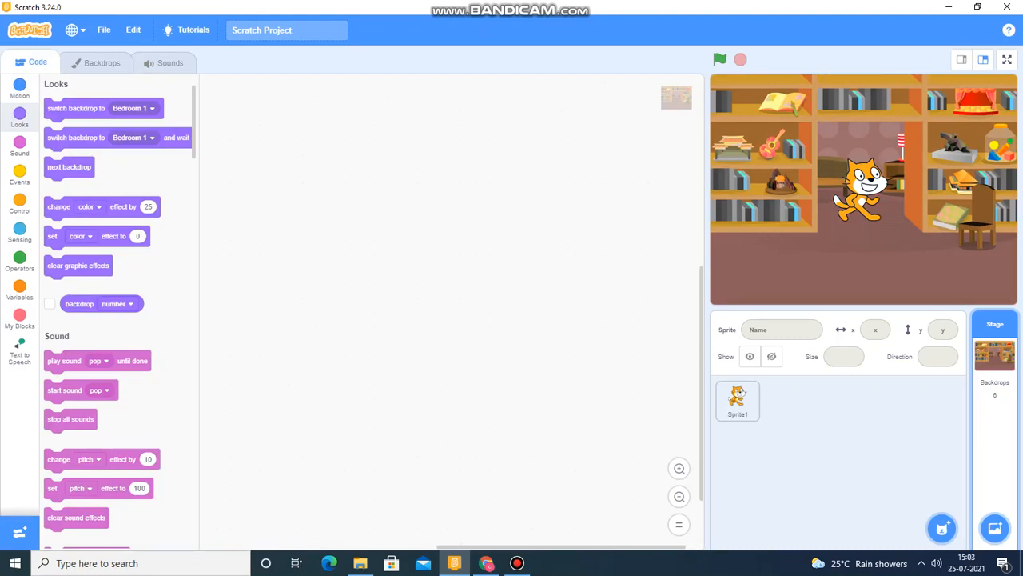
Add Heart Face from the sprite library, then select the cat sprite.
{"action": "left_click", "coordinate": [942, 527]}
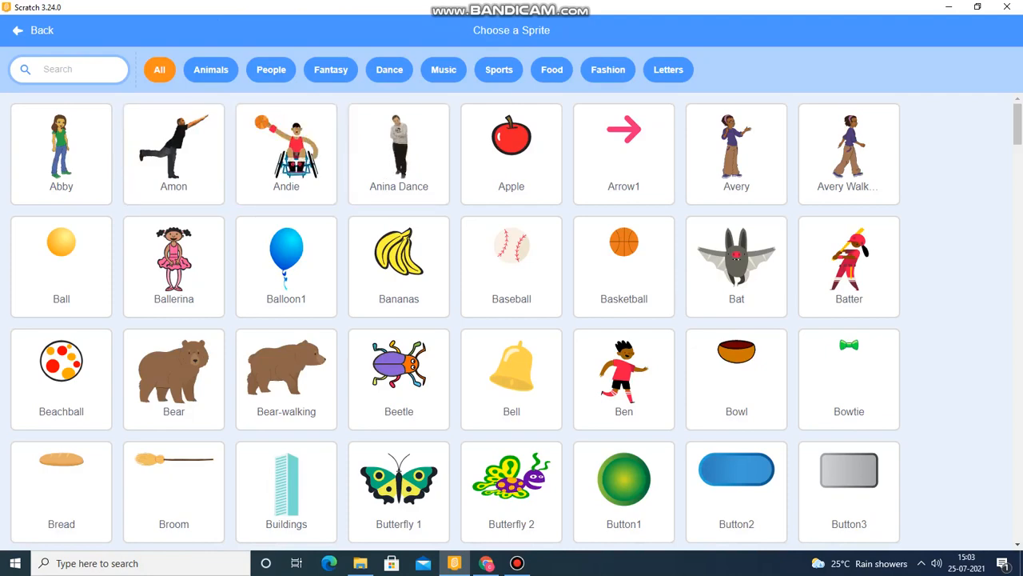
{"action": "scroll", "scroll_direction": "down", "scroll_amount": 3}
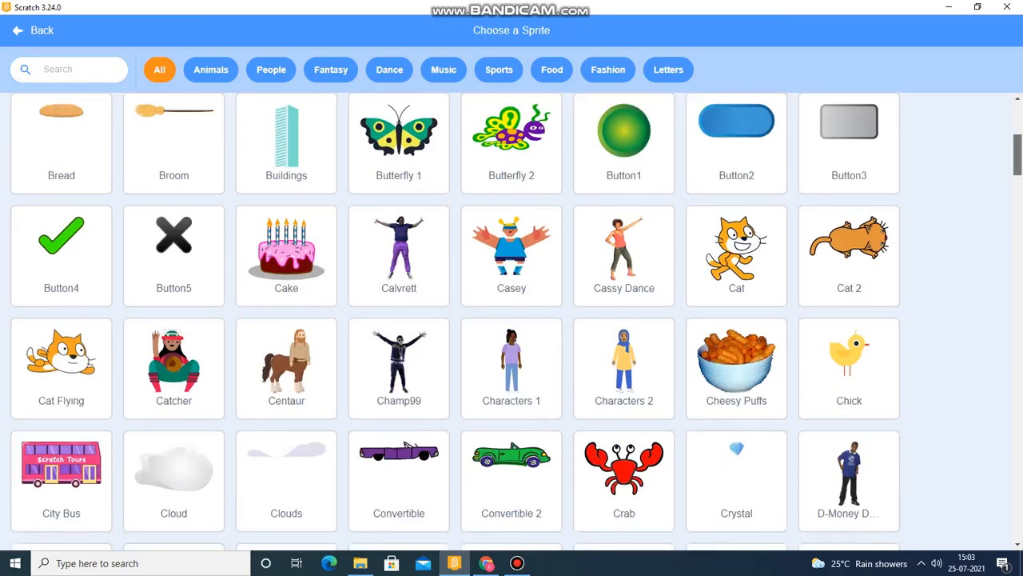
{"action": "scroll", "scroll_direction": "down", "scroll_amount": 3}
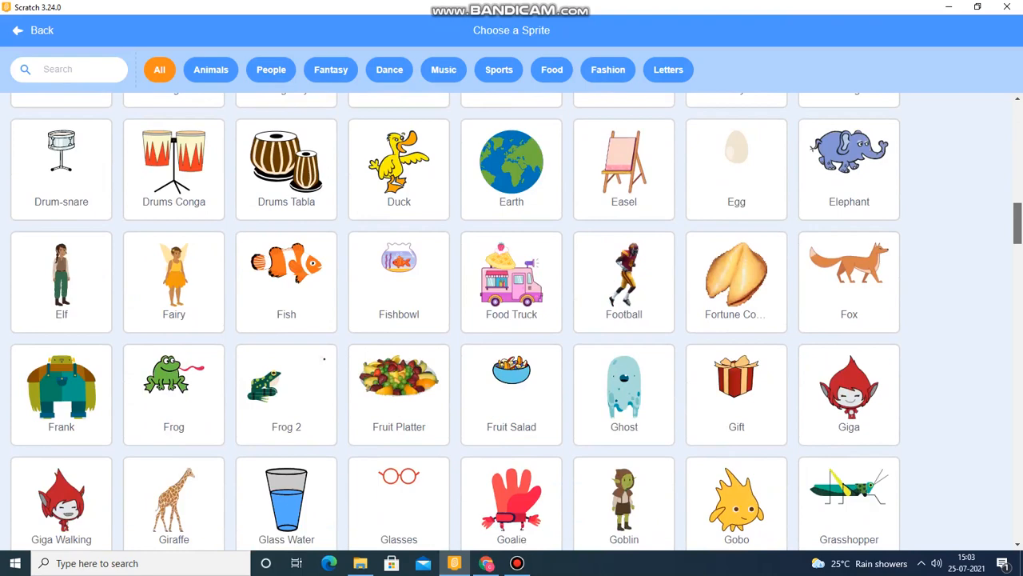
{"action": "scroll", "scroll_direction": "down", "scroll_amount": 3}
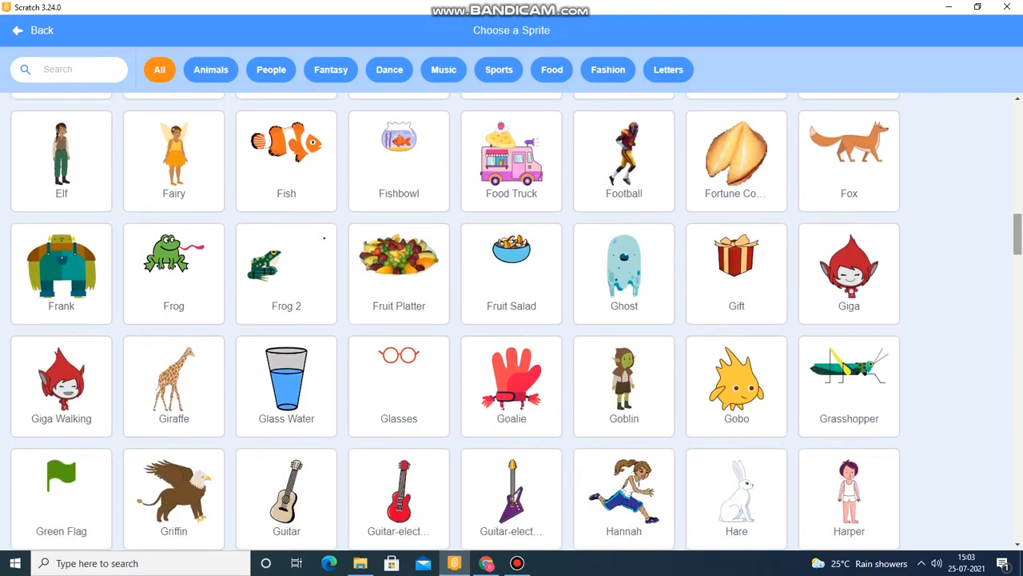
{"action": "scroll", "scroll_direction": "down", "scroll_amount": 3}
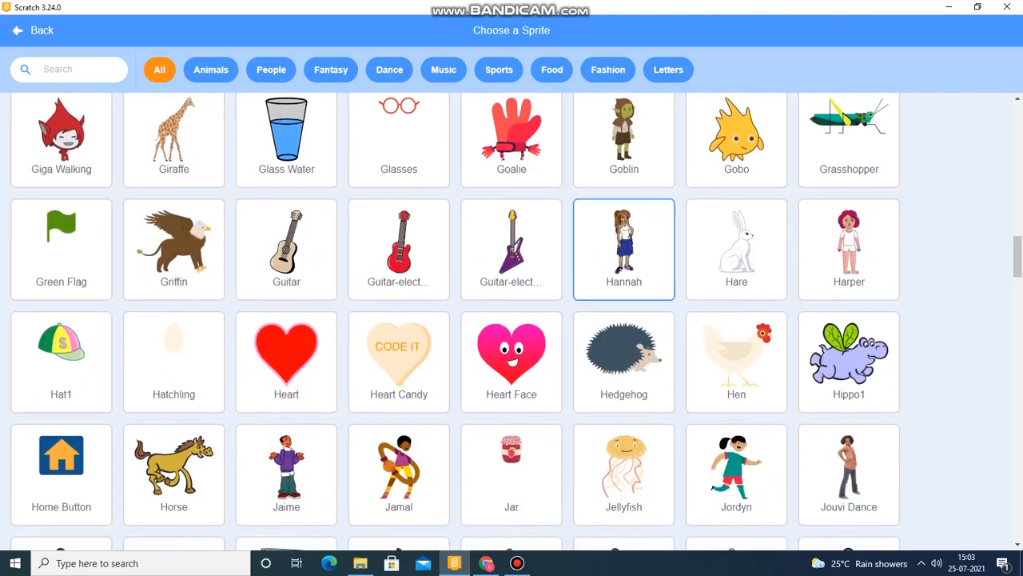
{"action": "left_click", "coordinate": [511, 362]}
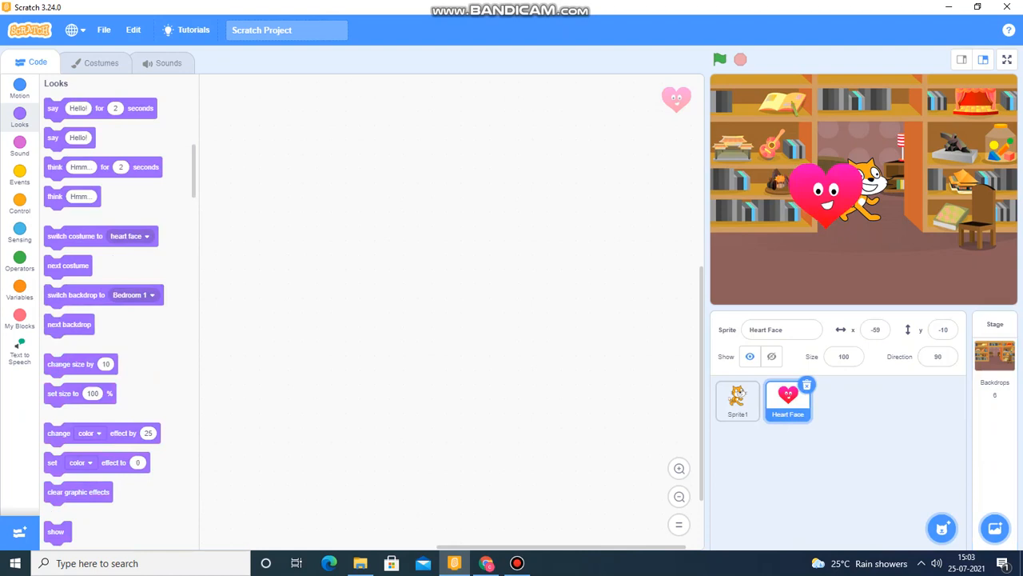
{"action": "left_click", "coordinate": [737, 400]}
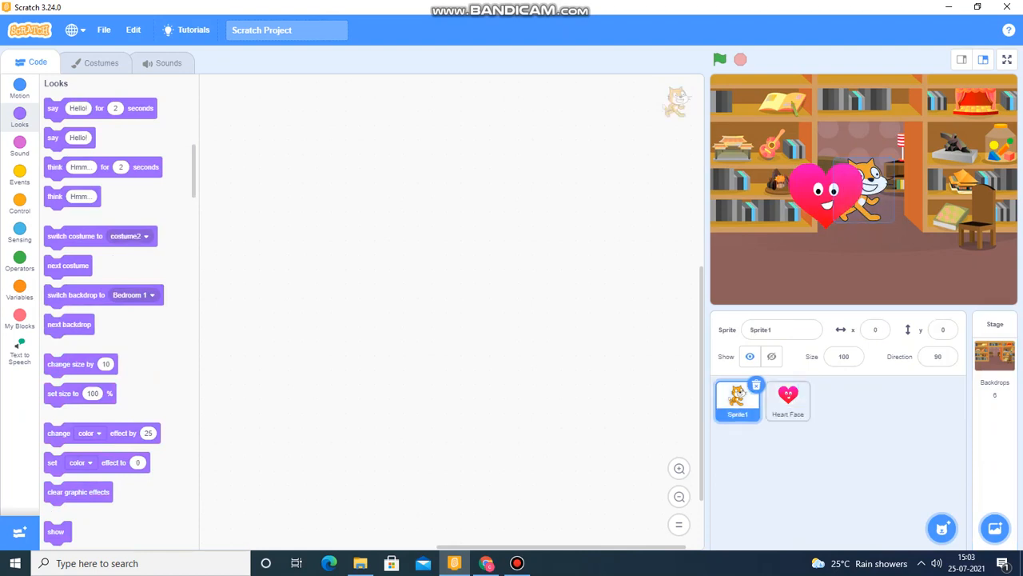
Delete the cat sprite and shrink the Heart Face costume.
{"action": "left_click", "coordinate": [787, 400]}
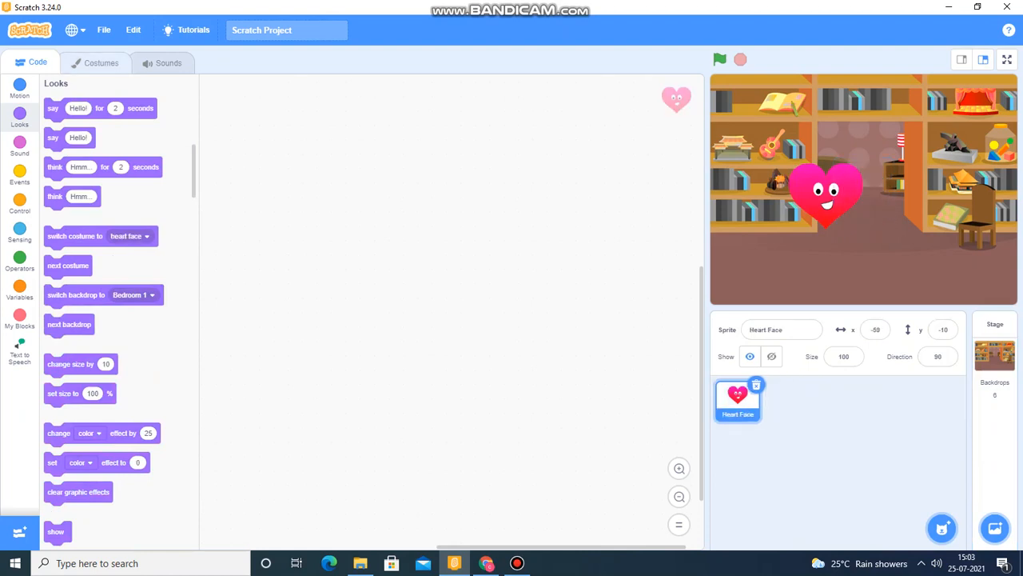
{"action": "left_click", "coordinate": [101, 63]}
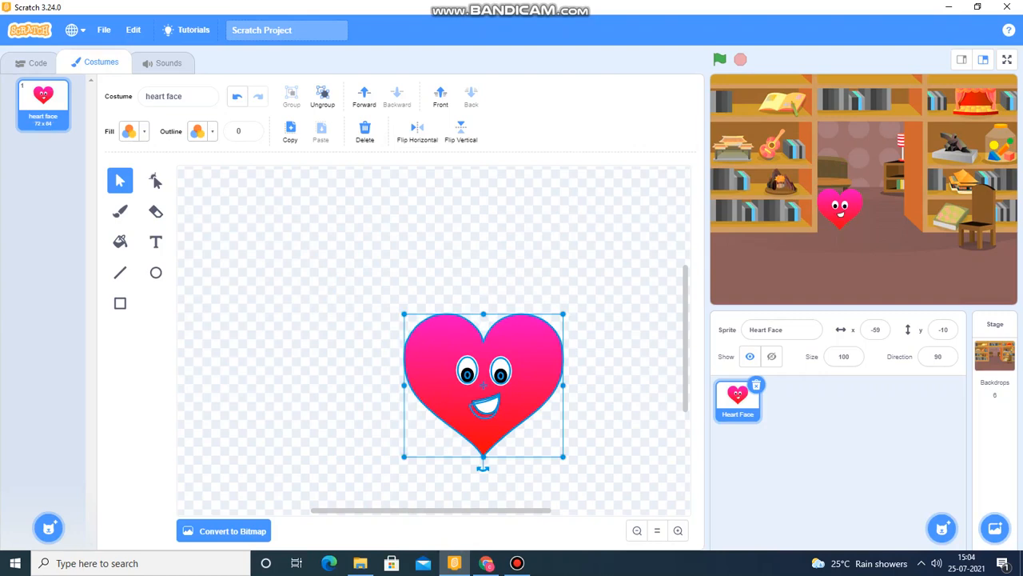
{"action": "left_click_drag", "start_coordinate": [483, 383], "coordinate": [419, 332]}
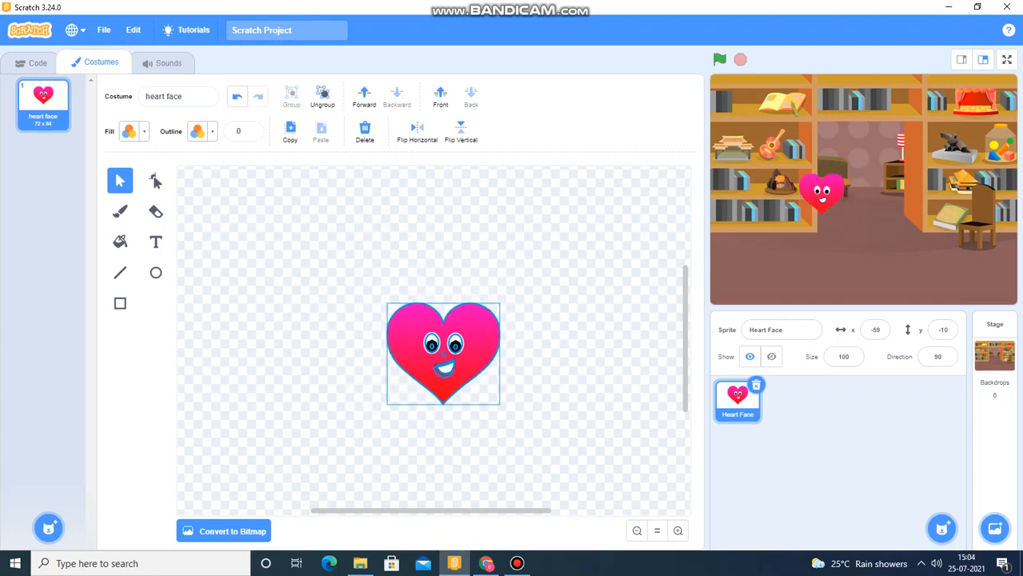
{"action": "left_click", "coordinate": [36, 62]}
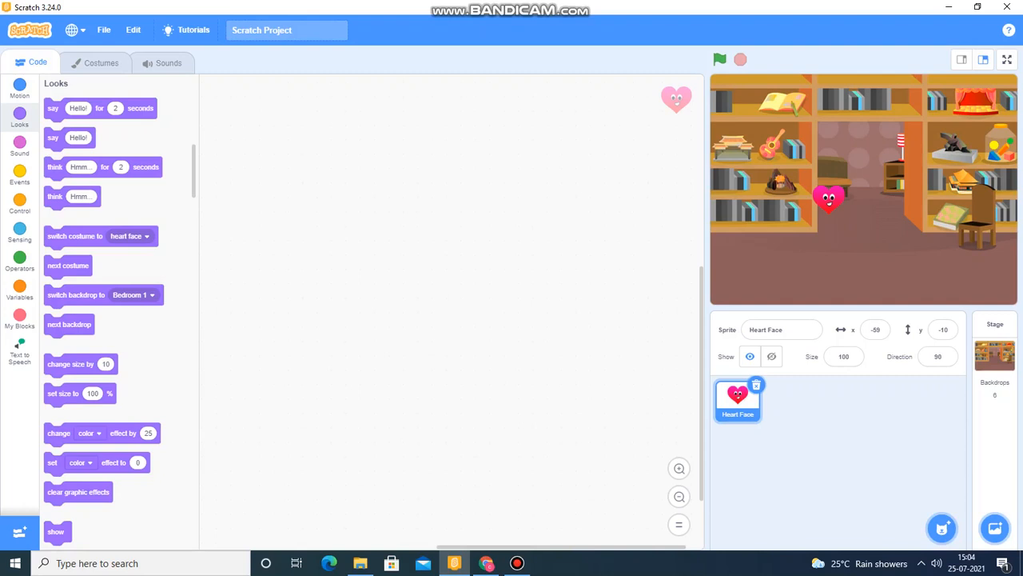
Add Button1 from the library, place it small in the stage's lower left, then select Heart Face.
{"action": "left_click", "coordinate": [941, 528]}
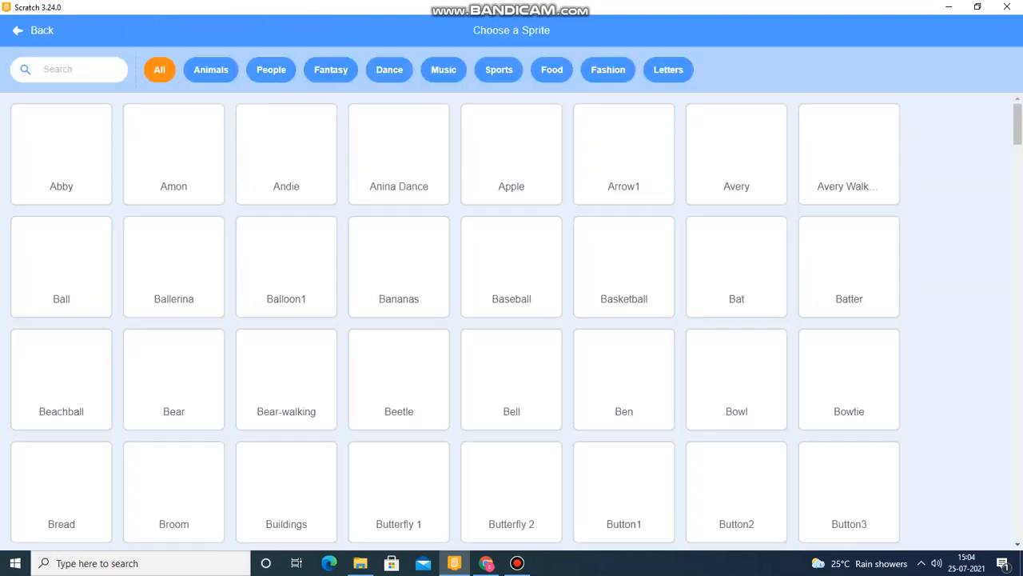
{"action": "left_click", "coordinate": [736, 267]}
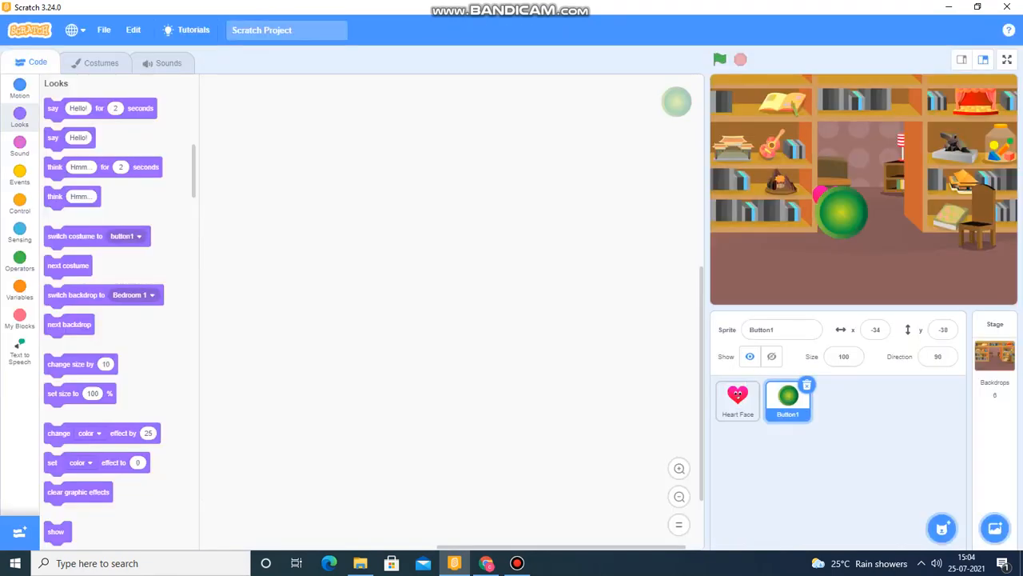
{"action": "left_click_drag", "start_coordinate": [842, 211], "coordinate": [789, 268]}
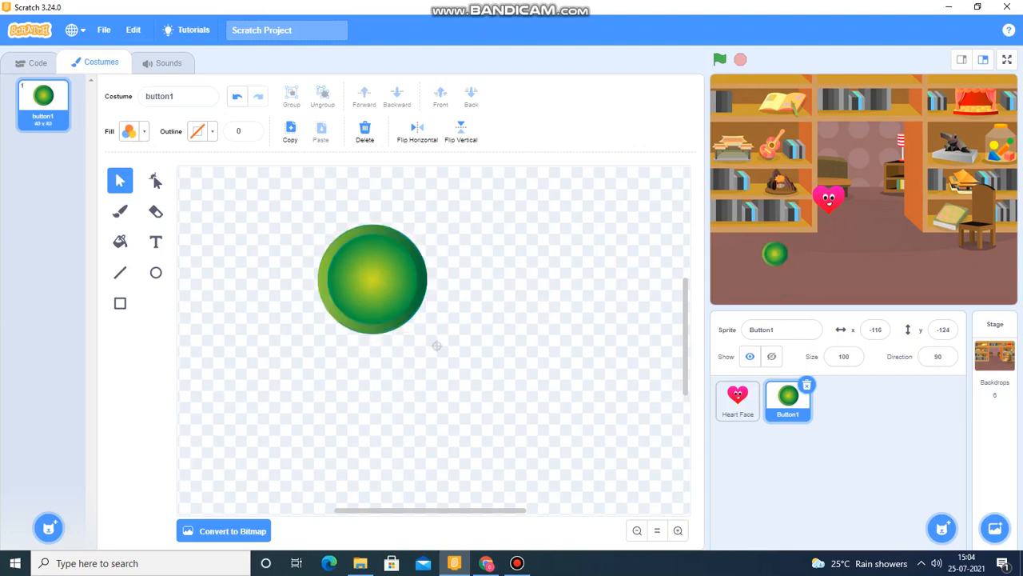
{"action": "left_click", "coordinate": [37, 63]}
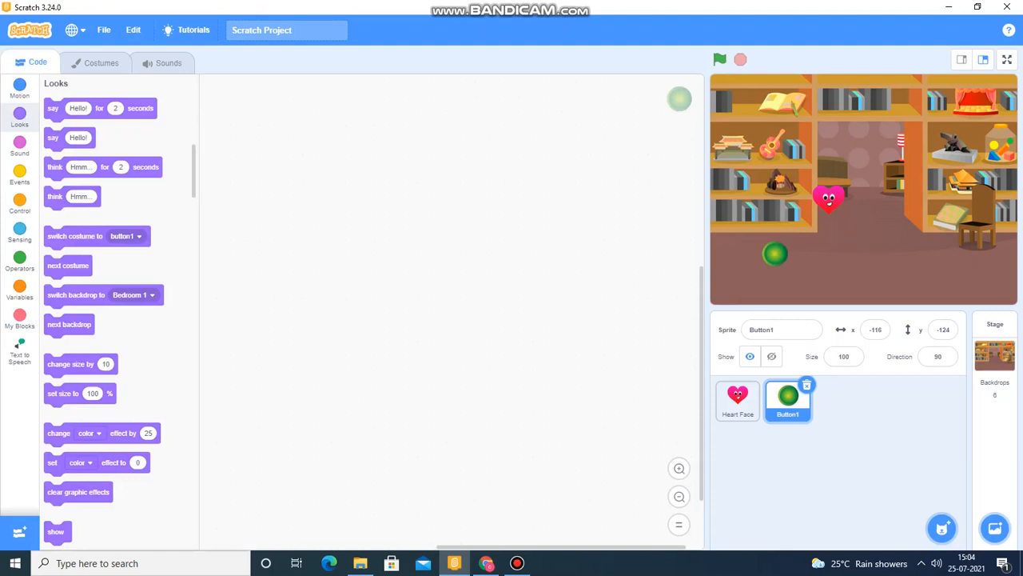
{"action": "left_click", "coordinate": [737, 400]}
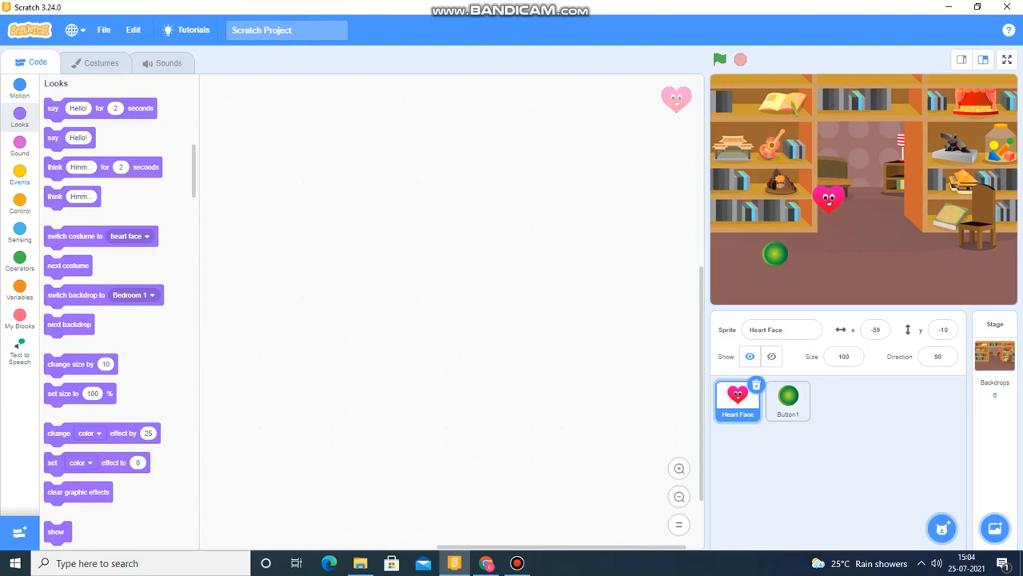
Start Heart Face's script with when flag clicked and switch backdrop to Room 1.
{"action": "left_click", "coordinate": [19, 177]}
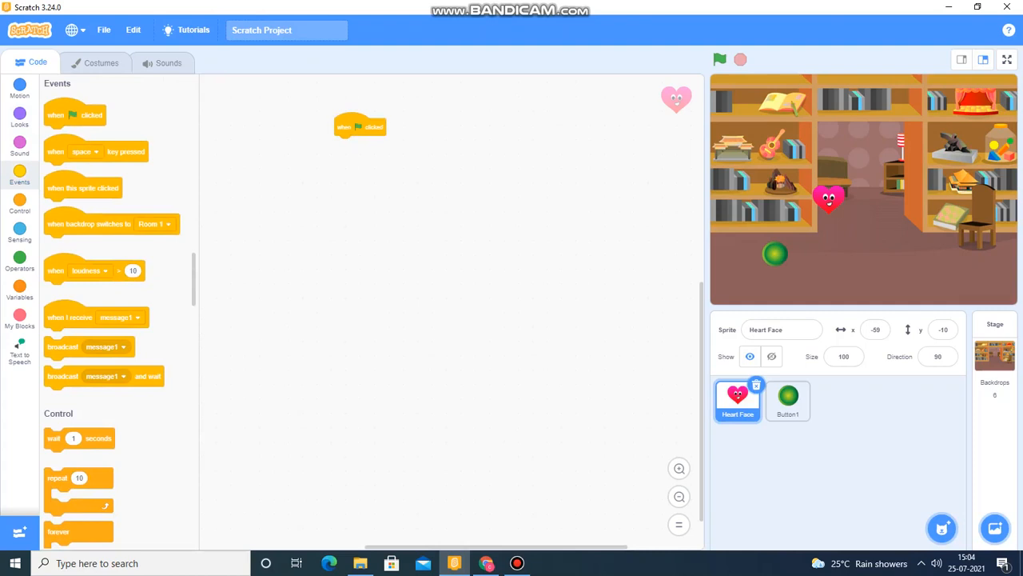
{"action": "left_click", "coordinate": [19, 119]}
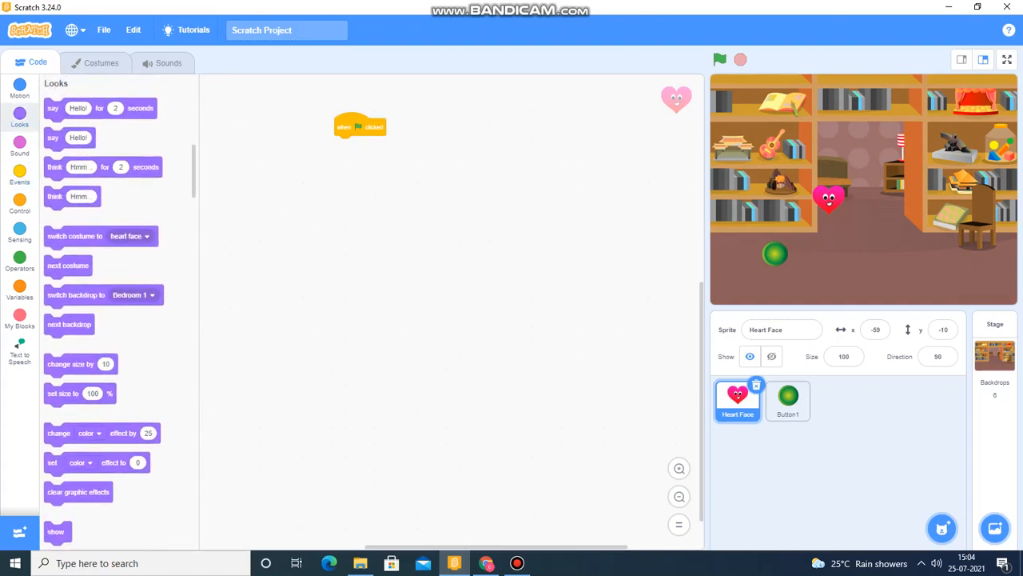
{"action": "left_click_drag", "start_coordinate": [76, 295], "coordinate": [360, 144]}
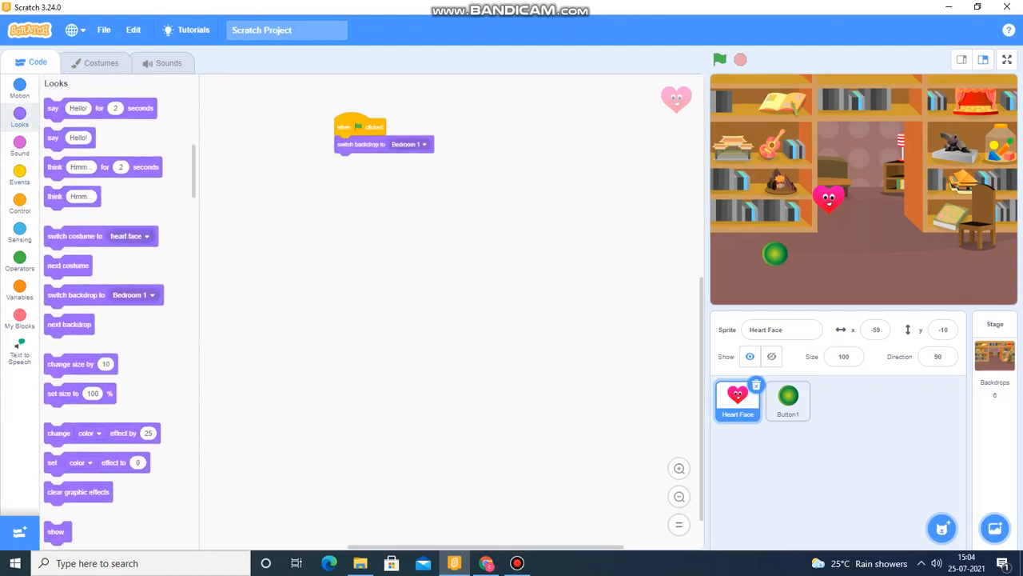
{"action": "left_click", "coordinate": [410, 144]}
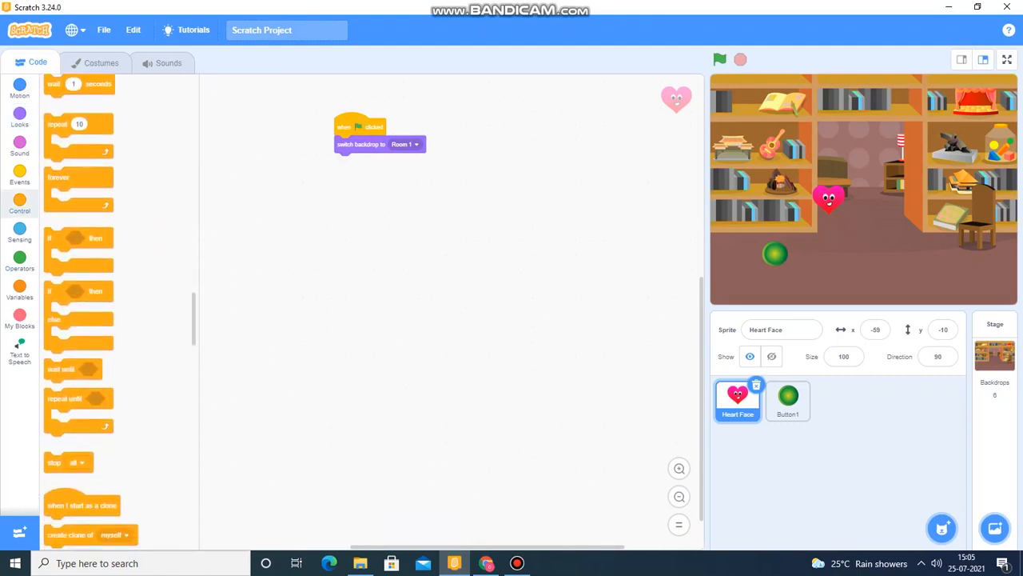
Add a forever loop with go to a random x from -230 to 222.
{"action": "left_click_drag", "start_coordinate": [59, 178], "coordinate": [346, 161]}
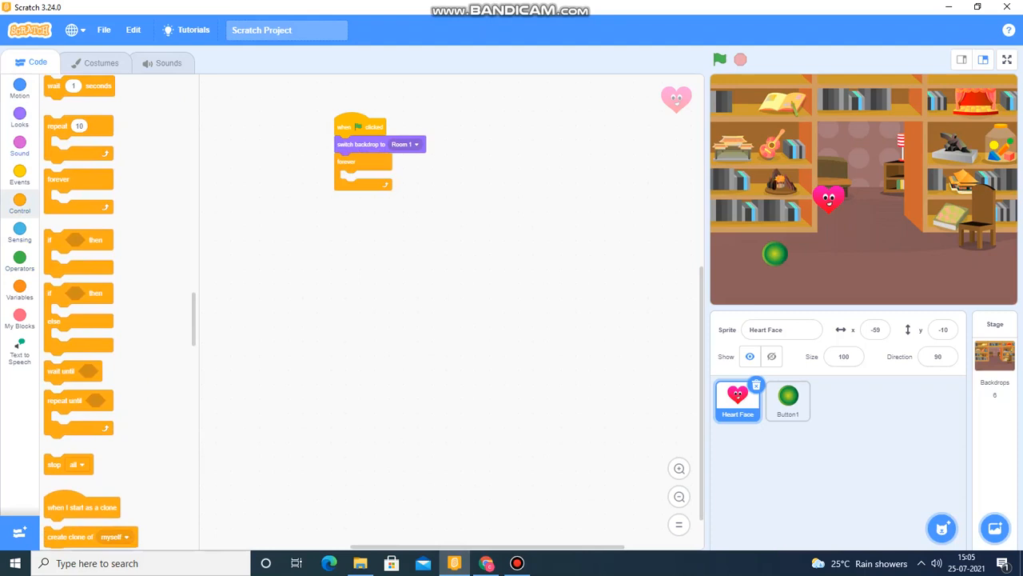
{"action": "left_click", "coordinate": [19, 86]}
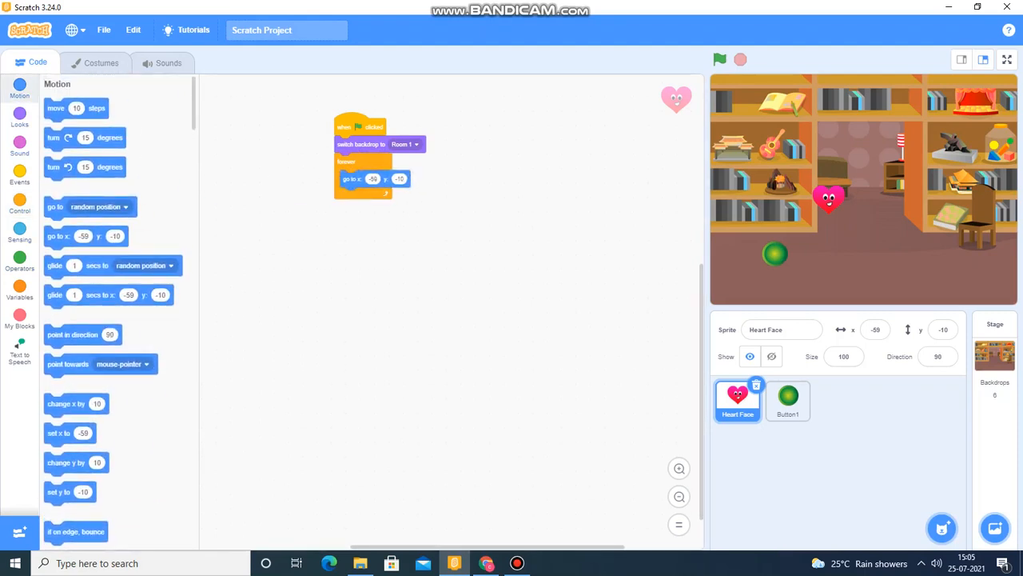
{"action": "left_click", "coordinate": [19, 257]}
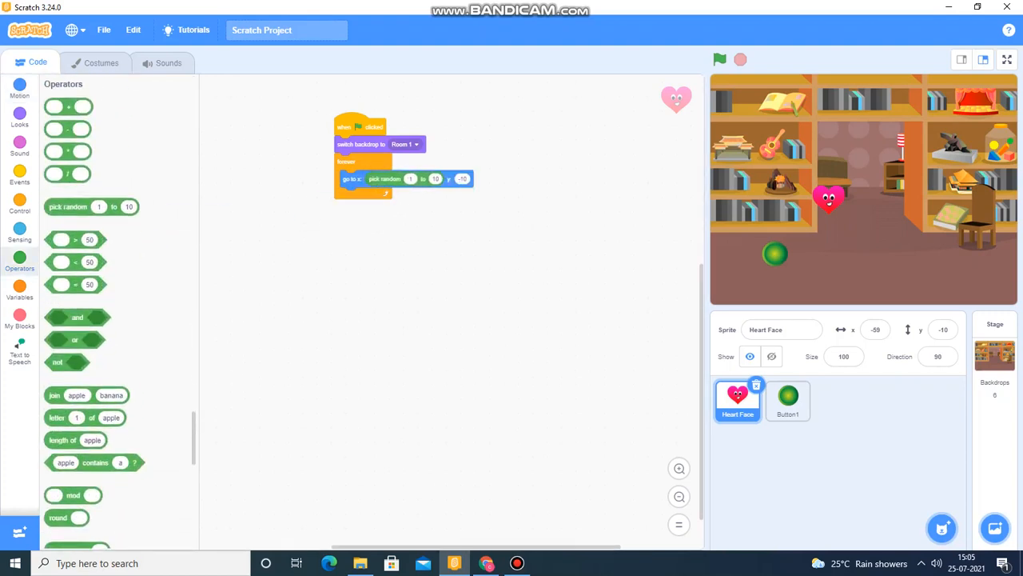
{"action": "left_click_drag", "start_coordinate": [68, 206], "coordinate": [492, 178]}
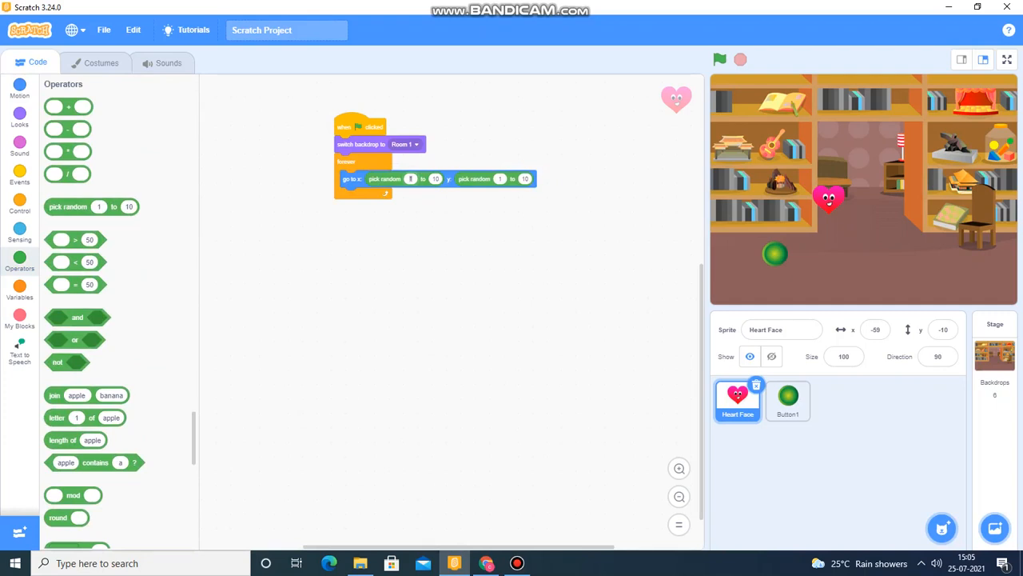
{"action": "left_click", "coordinate": [719, 59]}
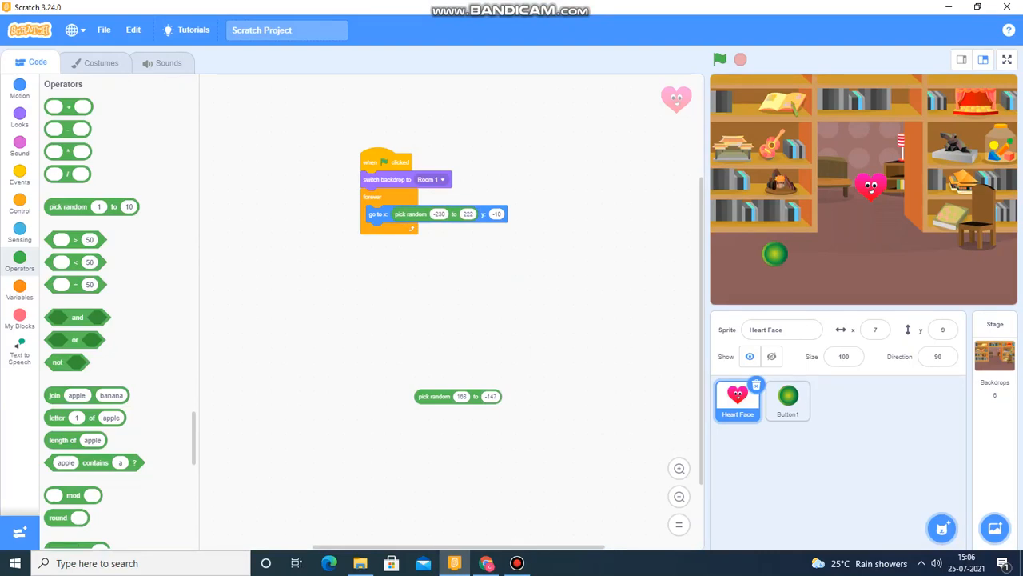
Randomise the y position too, add a 1-second wait in the loop, and run it.
{"action": "left_click_drag", "start_coordinate": [458, 396], "coordinate": [524, 214]}
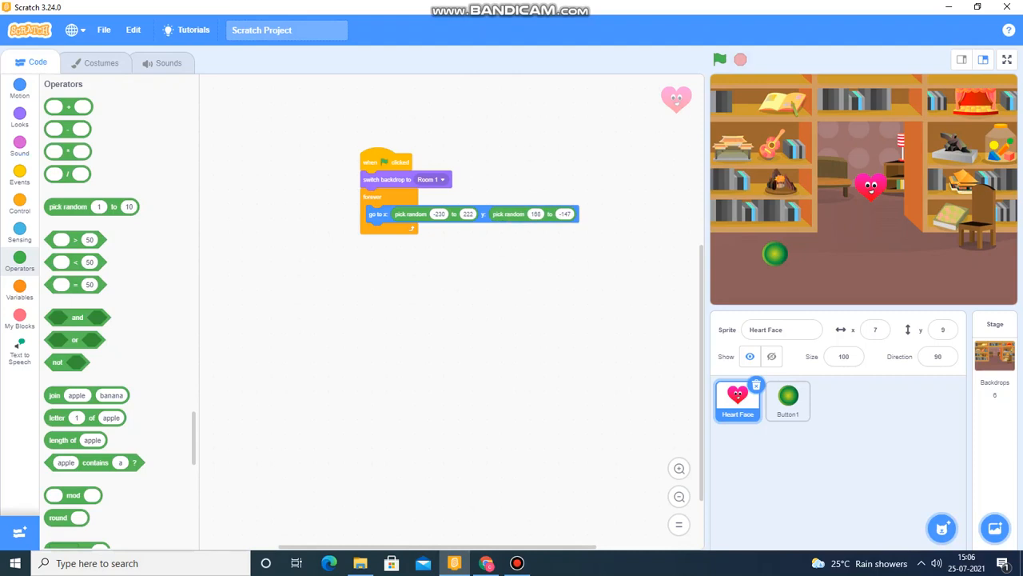
{"action": "left_click", "coordinate": [719, 60]}
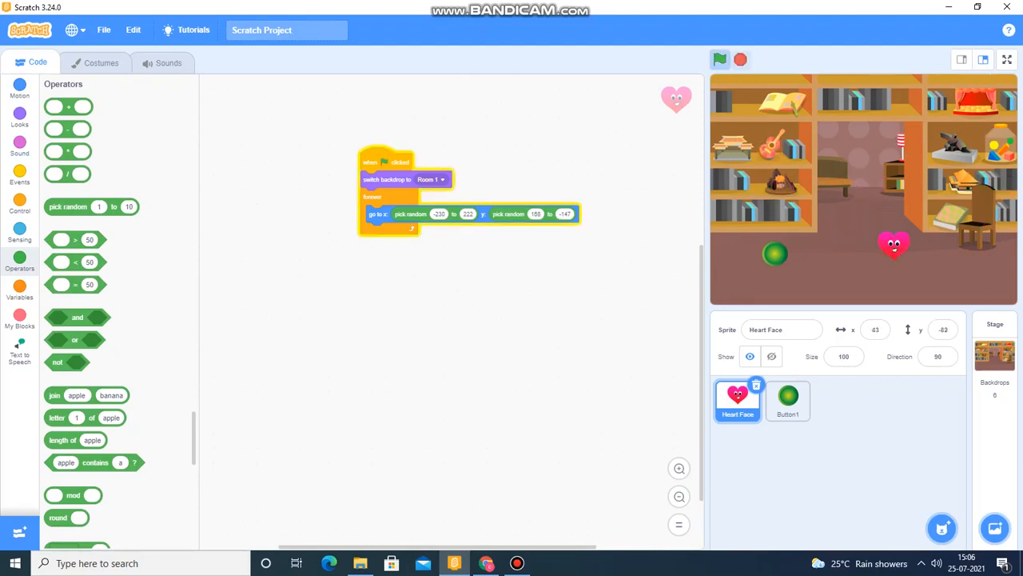
{"action": "left_click", "coordinate": [19, 210]}
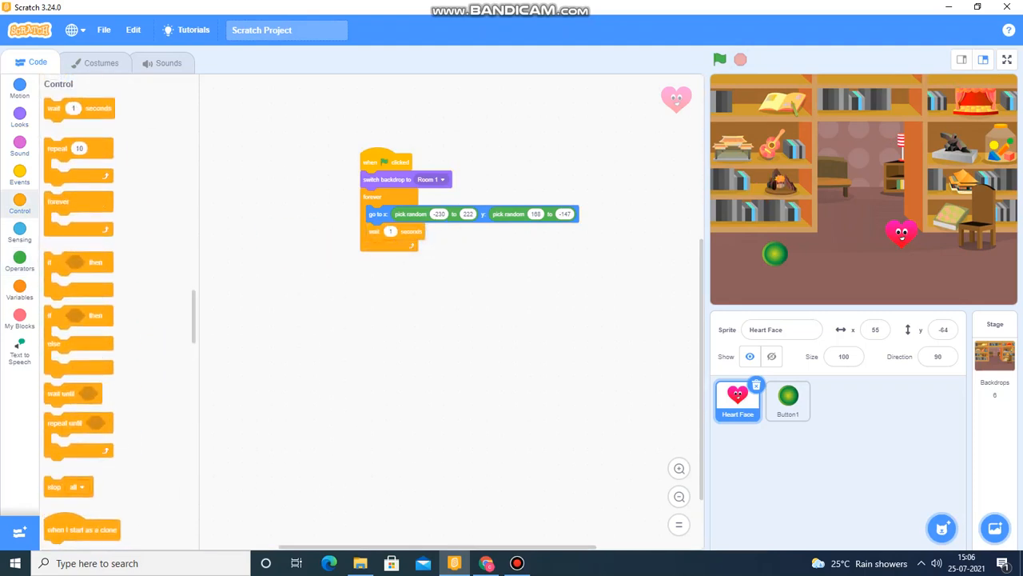
{"action": "left_click", "coordinate": [719, 59]}
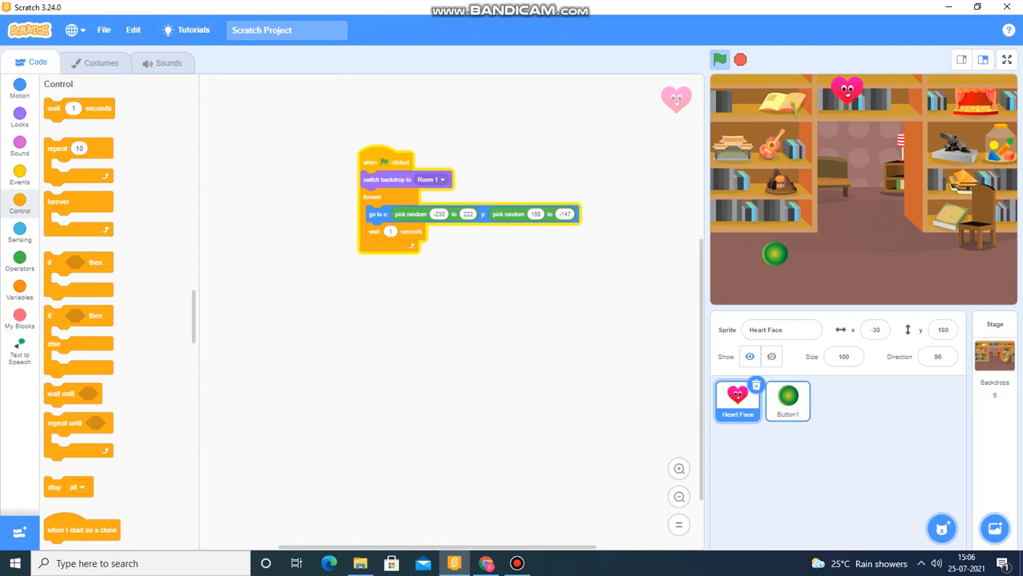
Give Button1 a green-flag script setting size to 50% followed by a forever loop.
{"action": "left_click", "coordinate": [788, 400]}
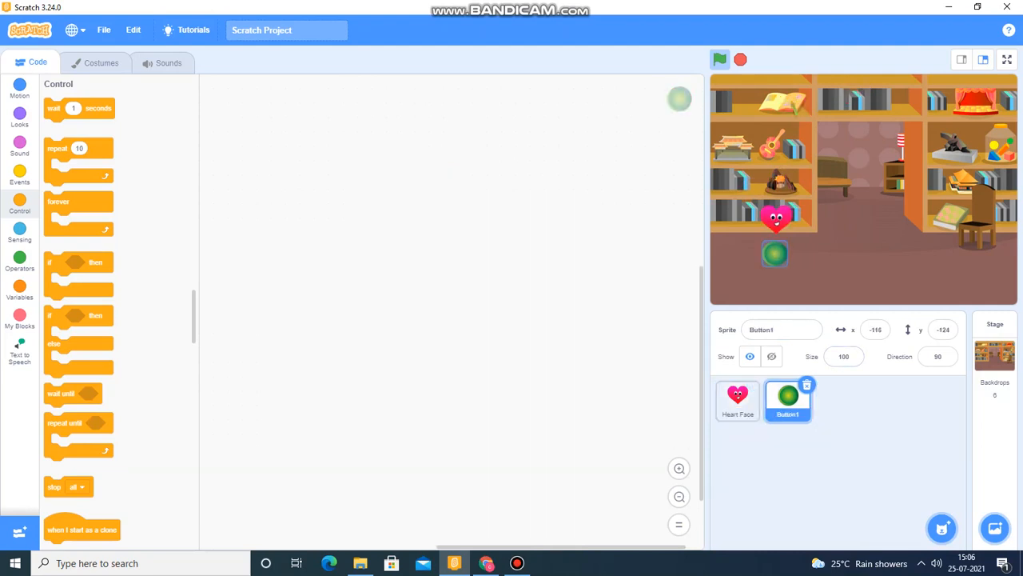
{"action": "left_click", "coordinate": [19, 176]}
{"action": "type", "text": "40"}
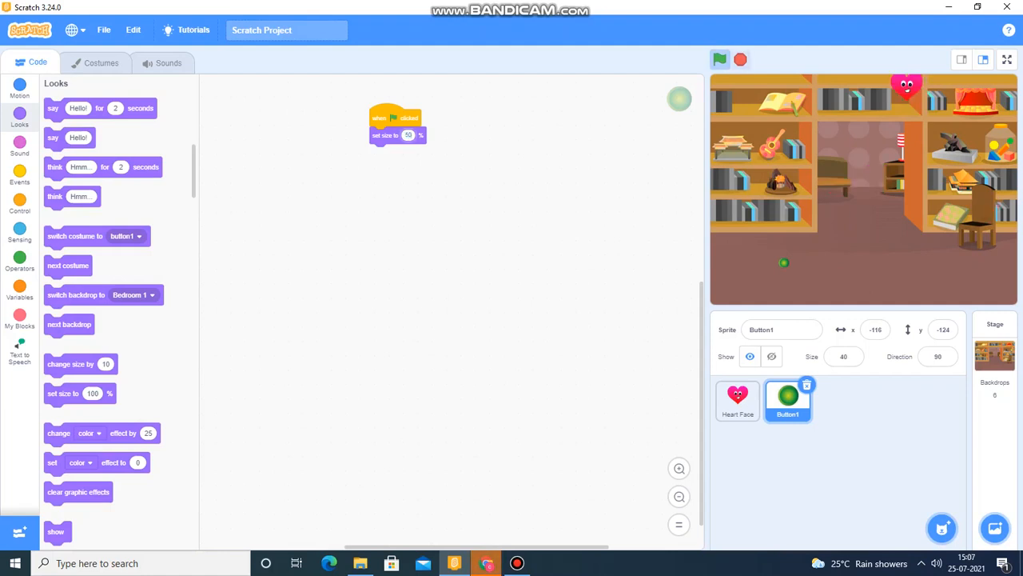
{"action": "left_click", "coordinate": [719, 59]}
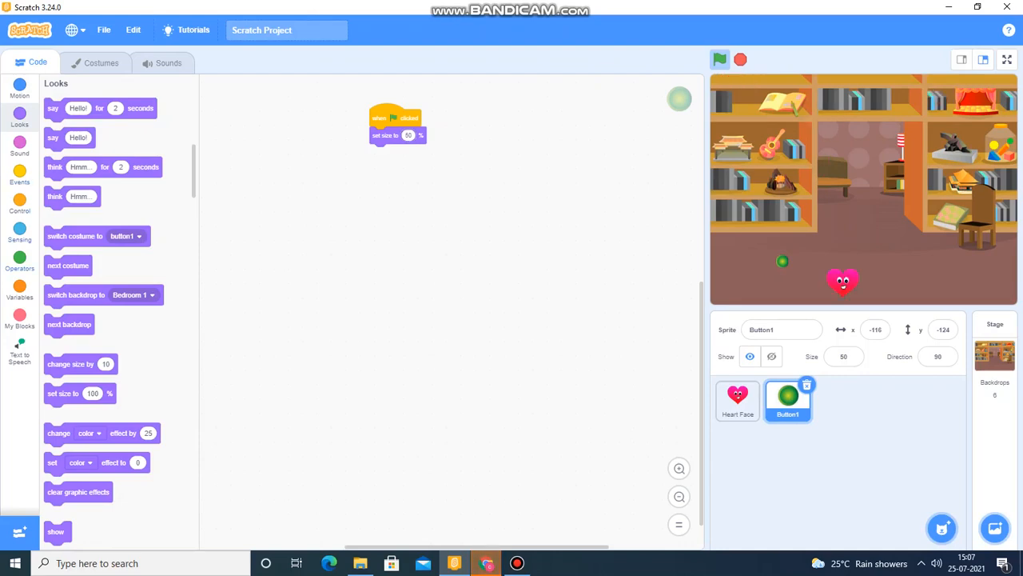
{"action": "left_click", "coordinate": [19, 176]}
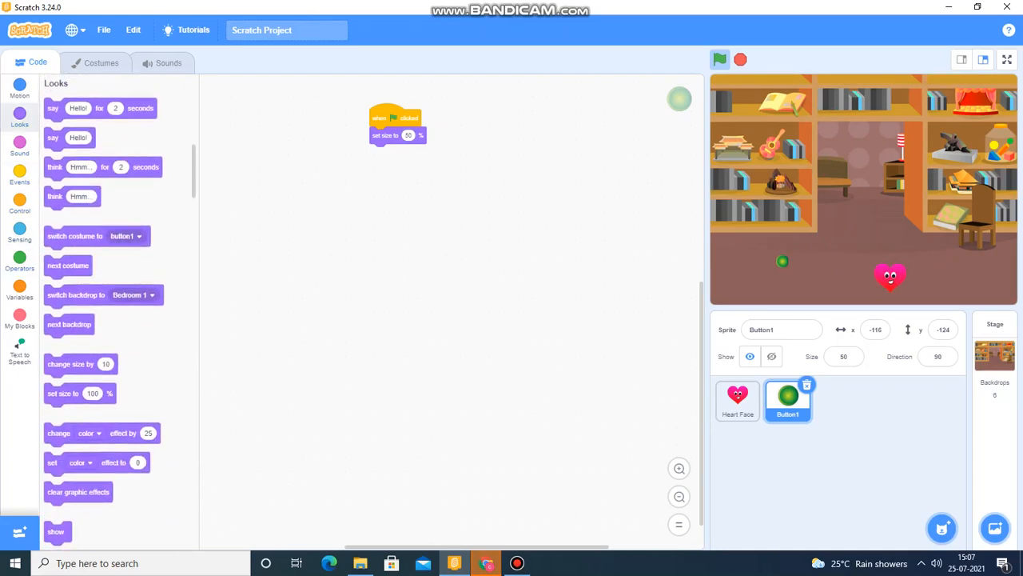
{"action": "left_click", "coordinate": [19, 206]}
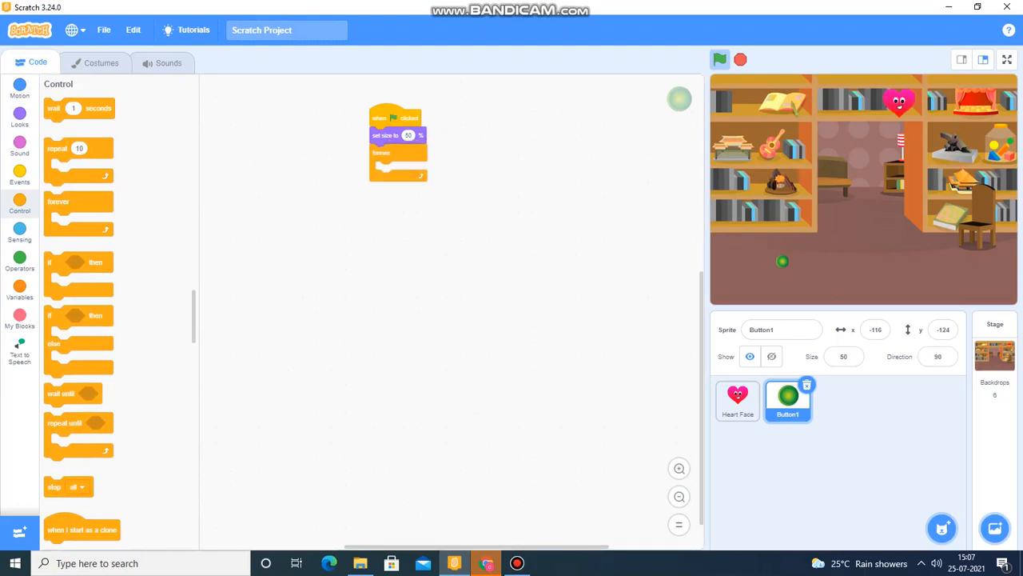
{"action": "left_click", "coordinate": [101, 63]}
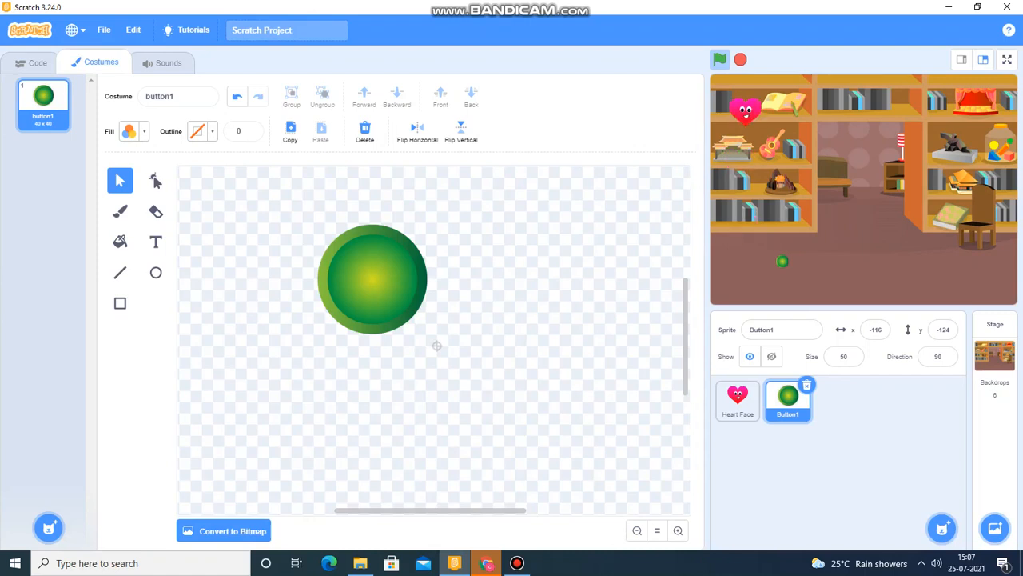
Duplicate the button1 costume as button2 and repaint it as a purple splat.
{"action": "right_click", "coordinate": [43, 96]}
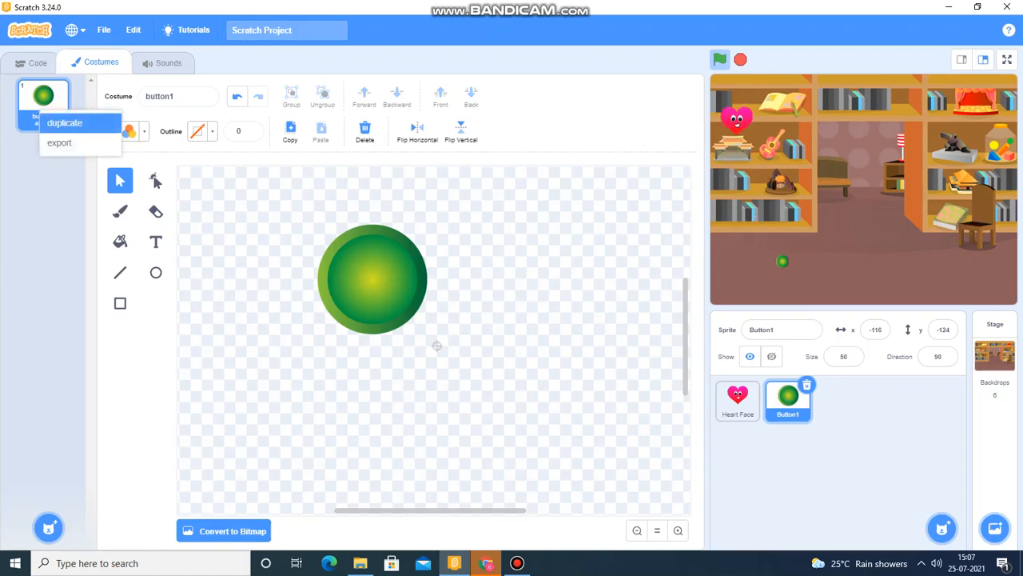
{"action": "left_click", "coordinate": [64, 123]}
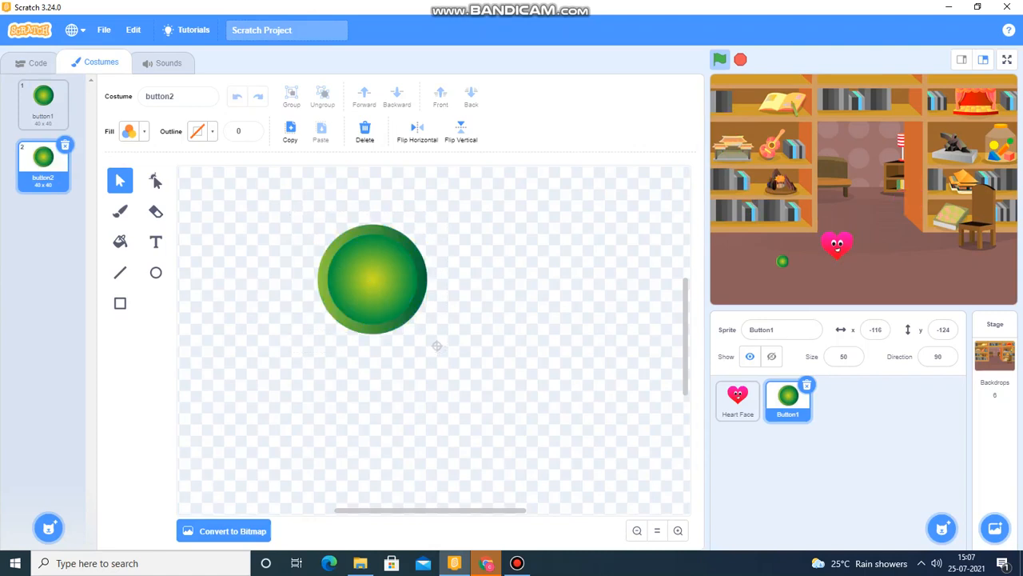
{"action": "left_click", "coordinate": [371, 278]}
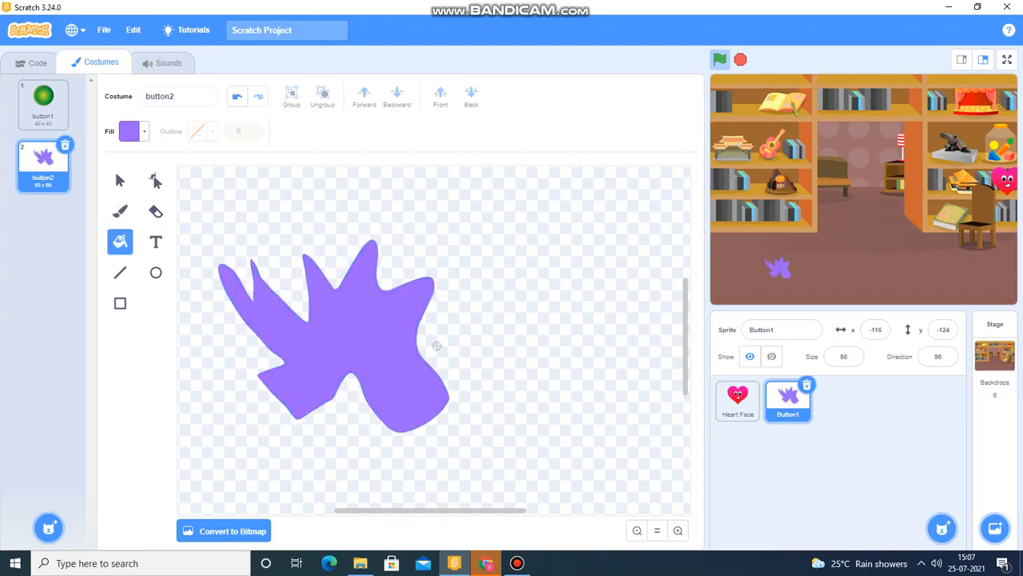
Brush thin purple strokes below button2's splat, then reselect the green button1 costume.
{"action": "left_click", "coordinate": [43, 104]}
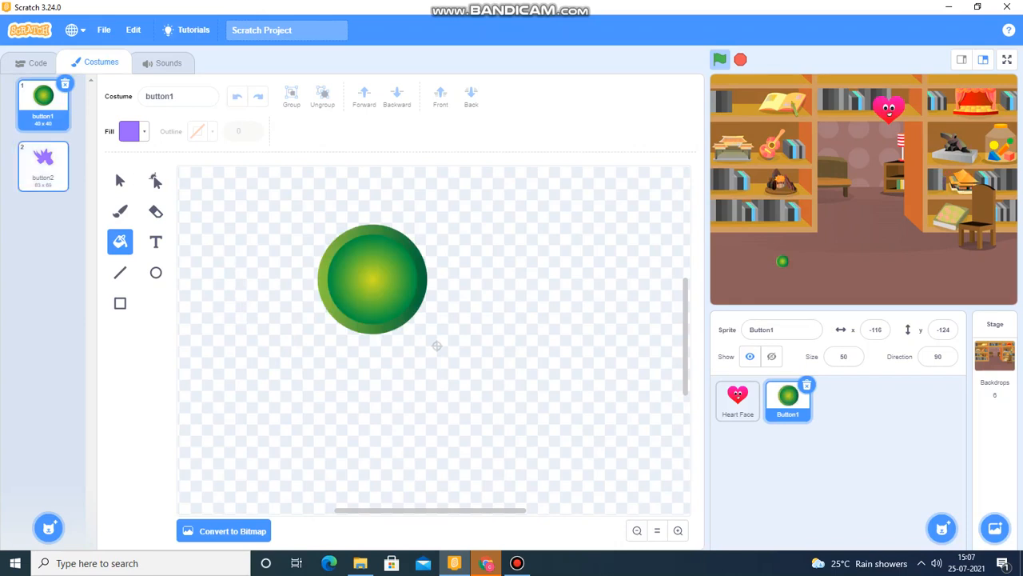
{"action": "left_click", "coordinate": [43, 166]}
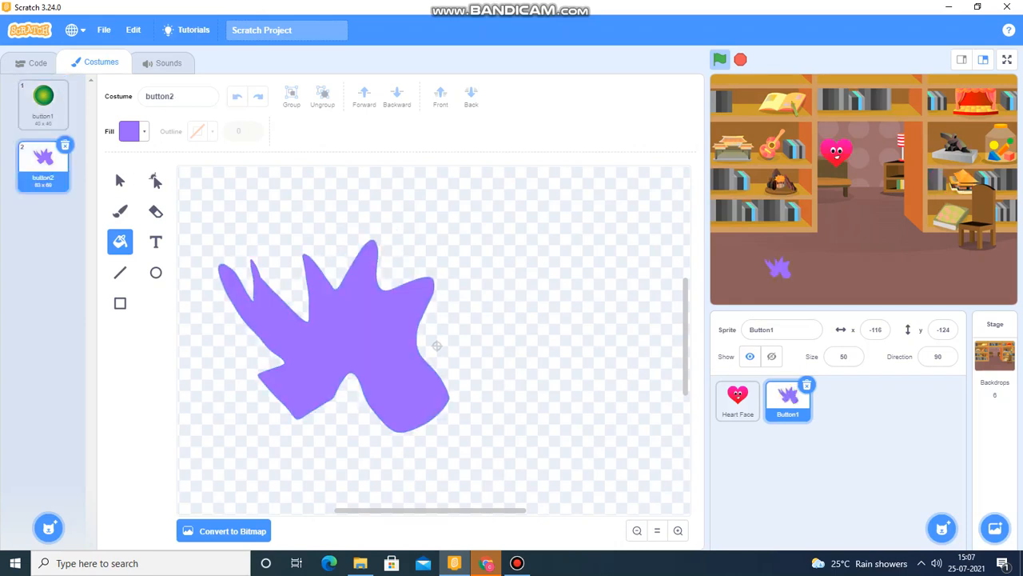
{"action": "left_click", "coordinate": [119, 211]}
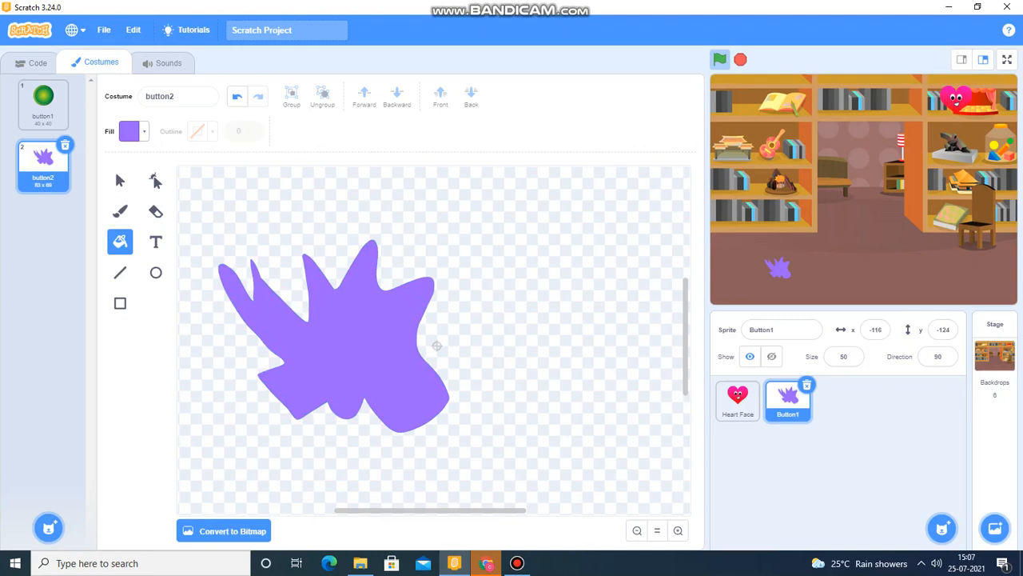
{"action": "left_click", "coordinate": [119, 210]}
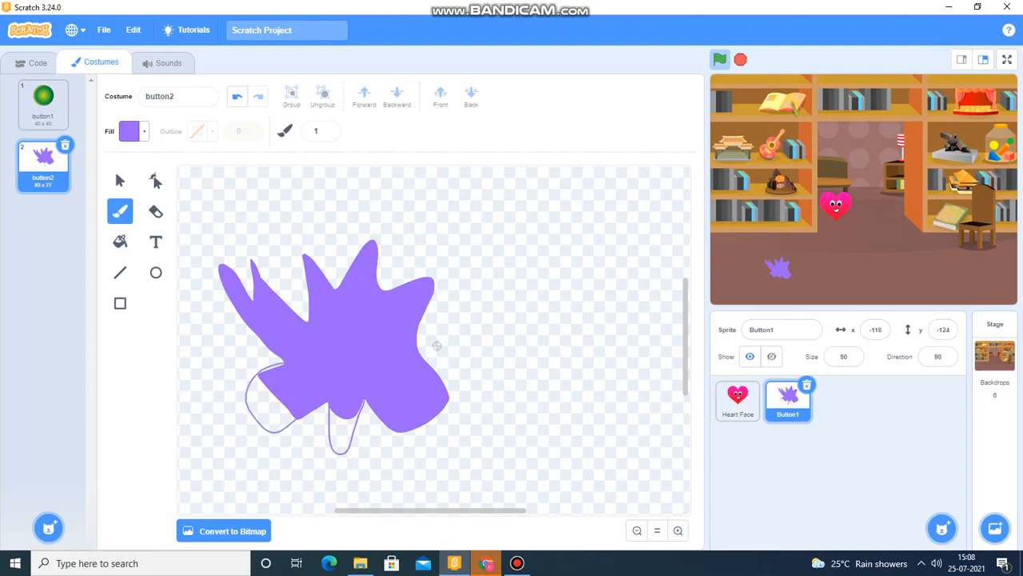
{"action": "left_click", "coordinate": [120, 241]}
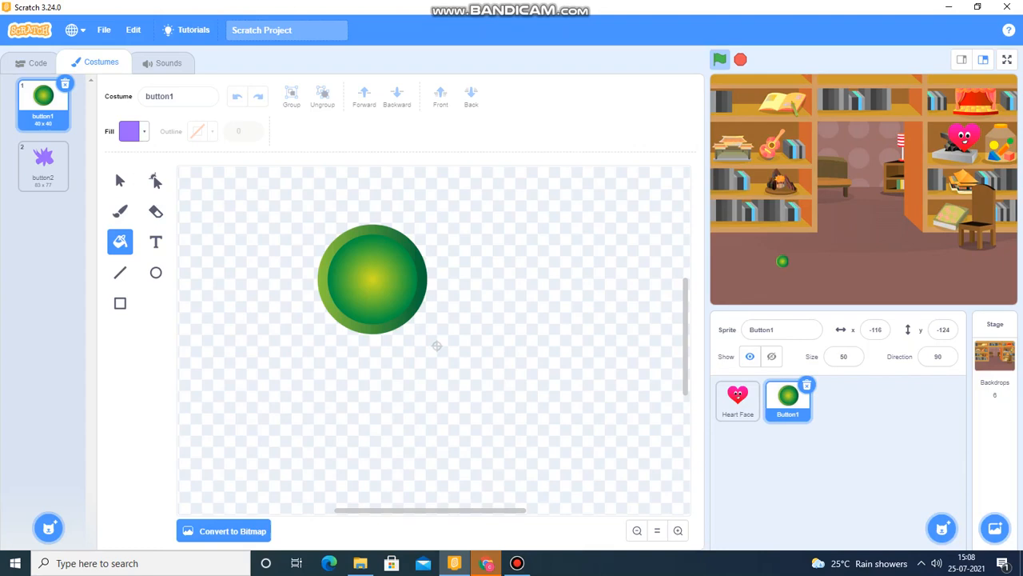
Place a 'switch costume to button1' block inside Button1's forever loop.
{"action": "left_click", "coordinate": [37, 63]}
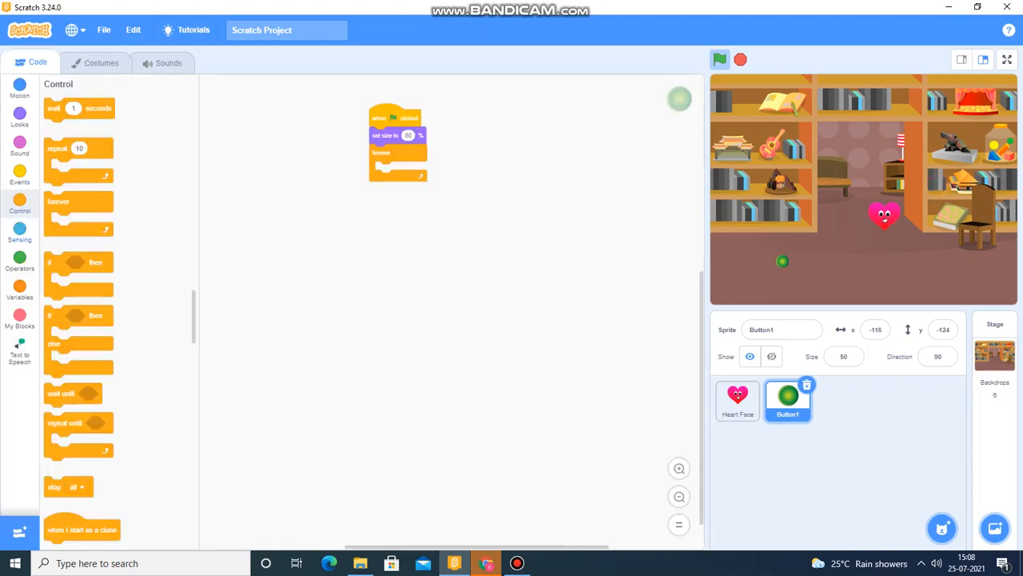
{"action": "left_click", "coordinate": [20, 86]}
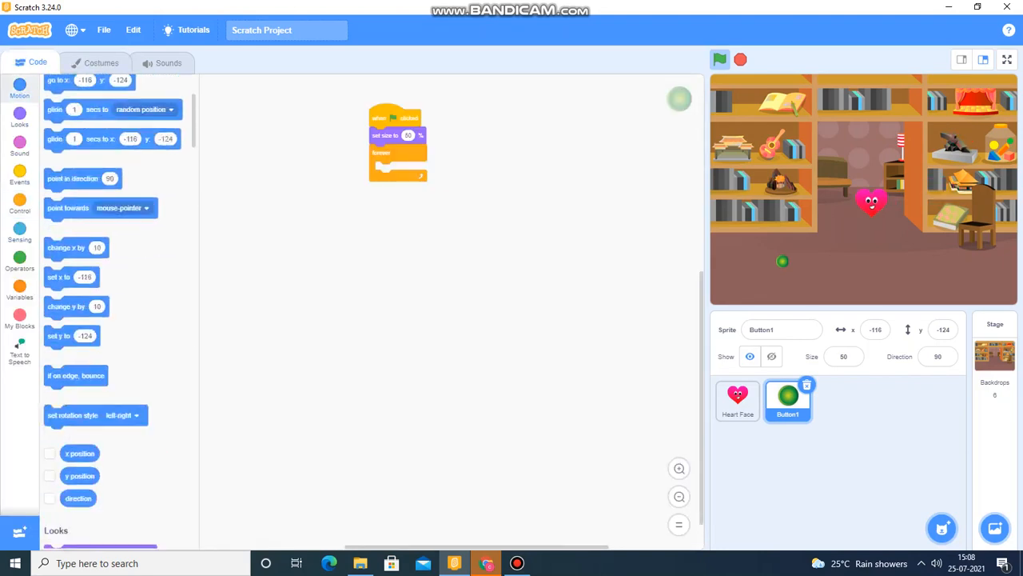
{"action": "left_click", "coordinate": [19, 120]}
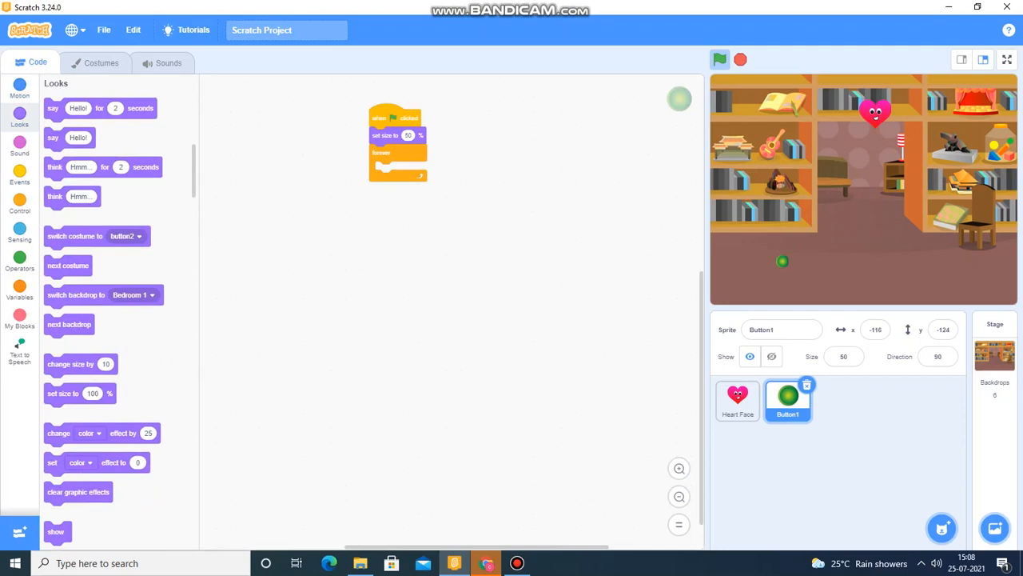
{"action": "left_click_drag", "start_coordinate": [96, 235], "coordinate": [400, 169]}
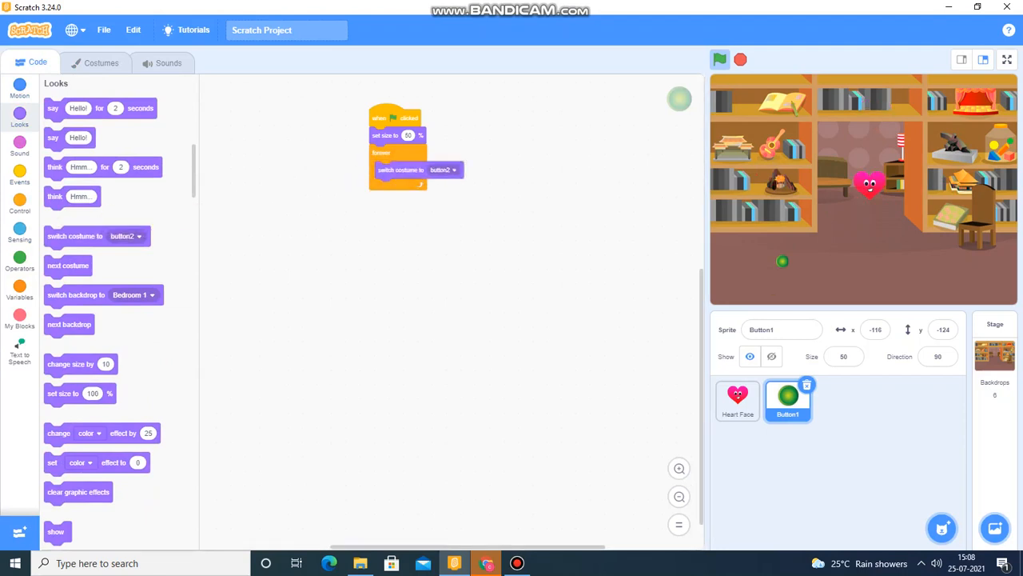
{"action": "left_click", "coordinate": [447, 169]}
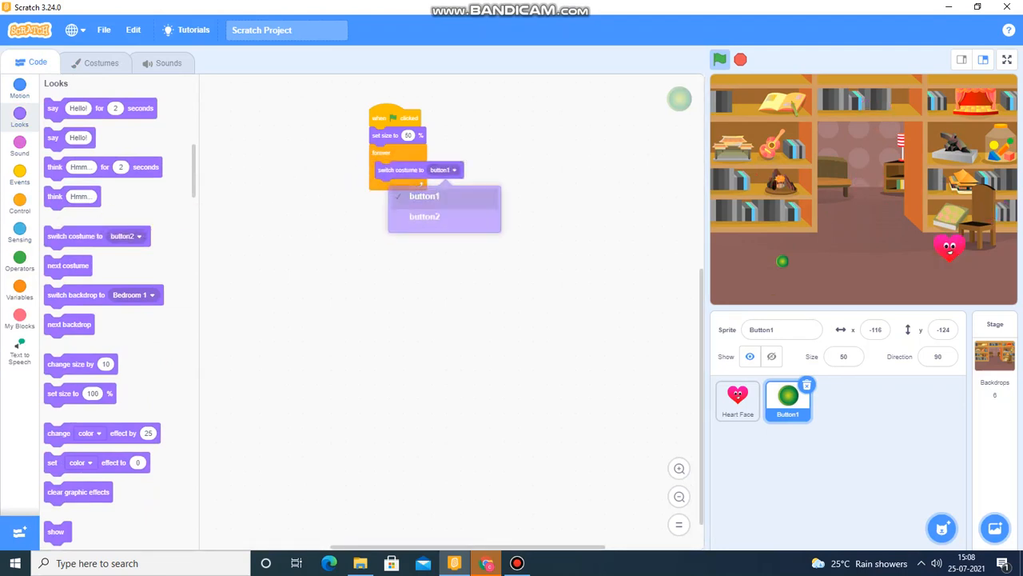
{"action": "left_click", "coordinate": [425, 196]}
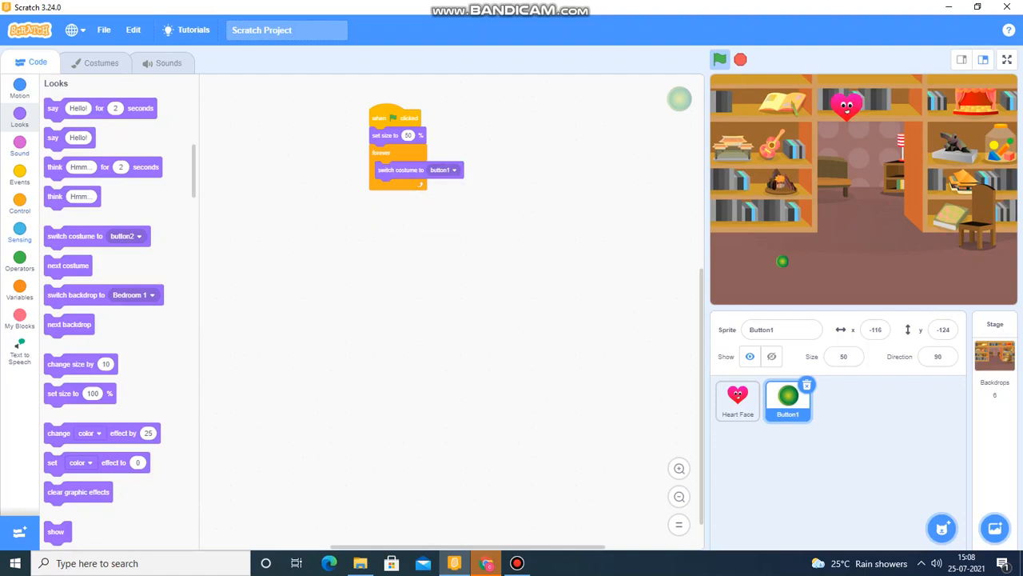
{"action": "left_click", "coordinate": [19, 88]}
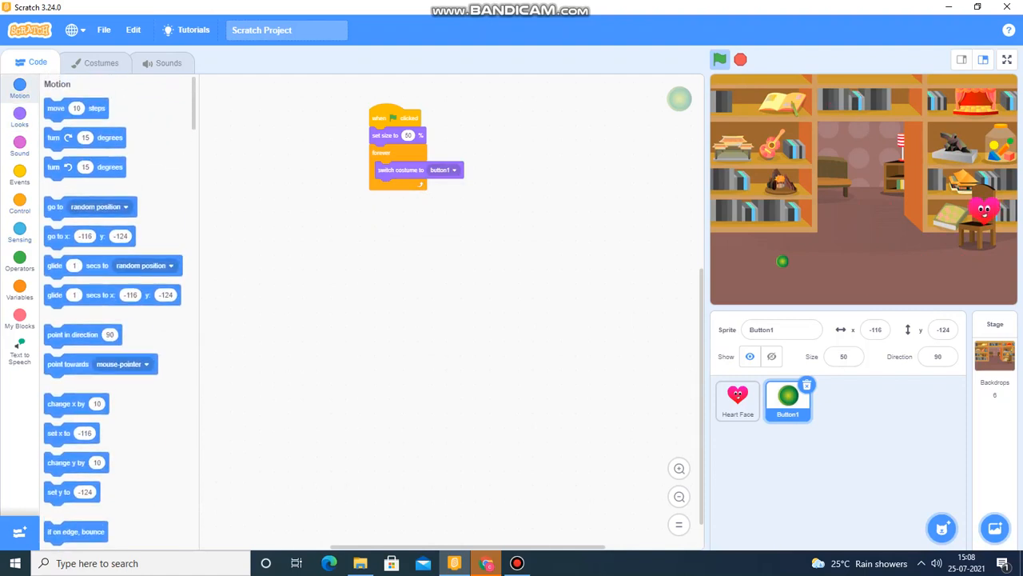
Make Button1 go to mouse-pointer and switch to button2 if touching Heart Face.
{"action": "left_click", "coordinate": [438, 187]}
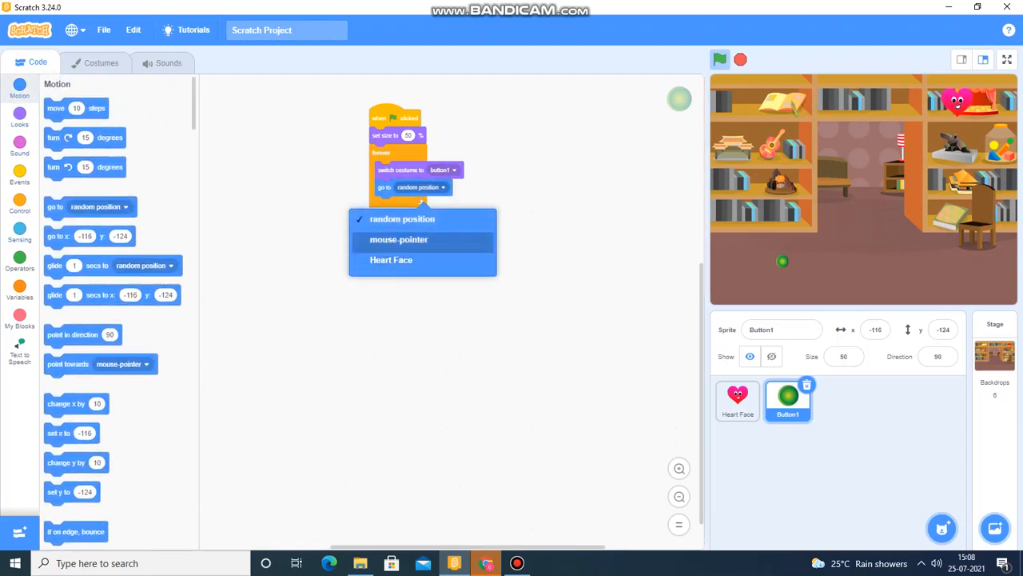
{"action": "left_click", "coordinate": [399, 239]}
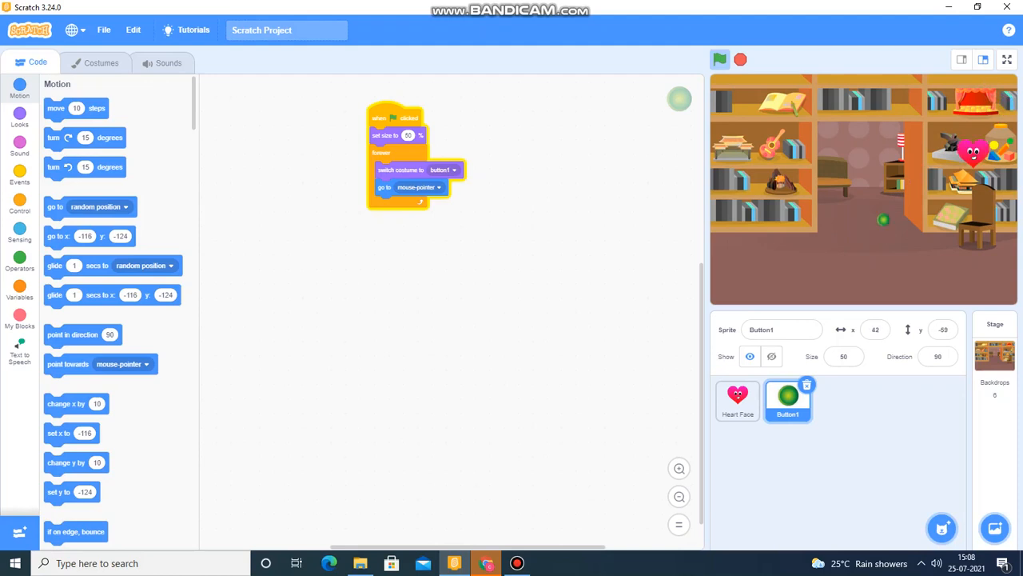
{"action": "left_click", "coordinate": [719, 59]}
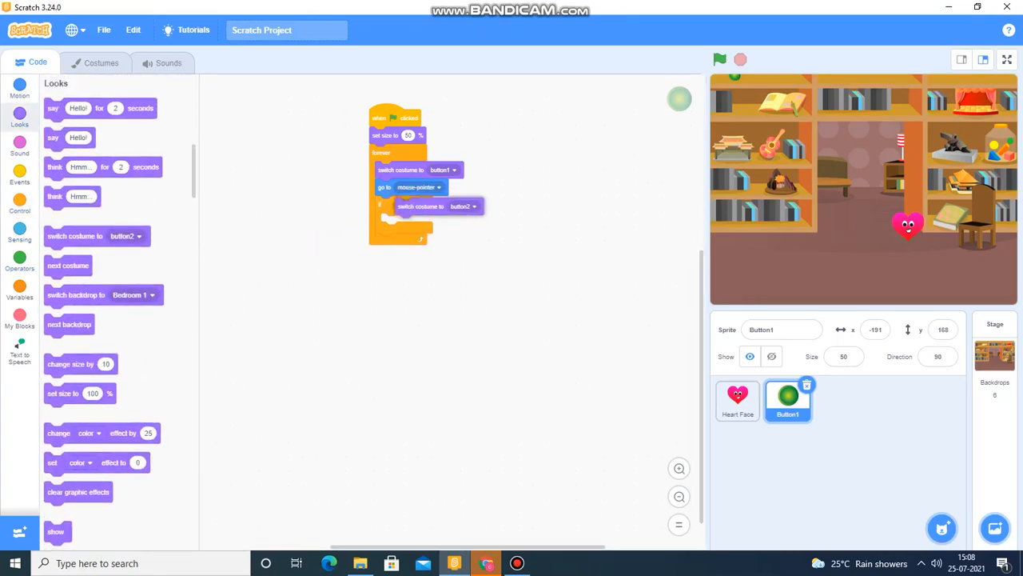
{"action": "left_click", "coordinate": [19, 232]}
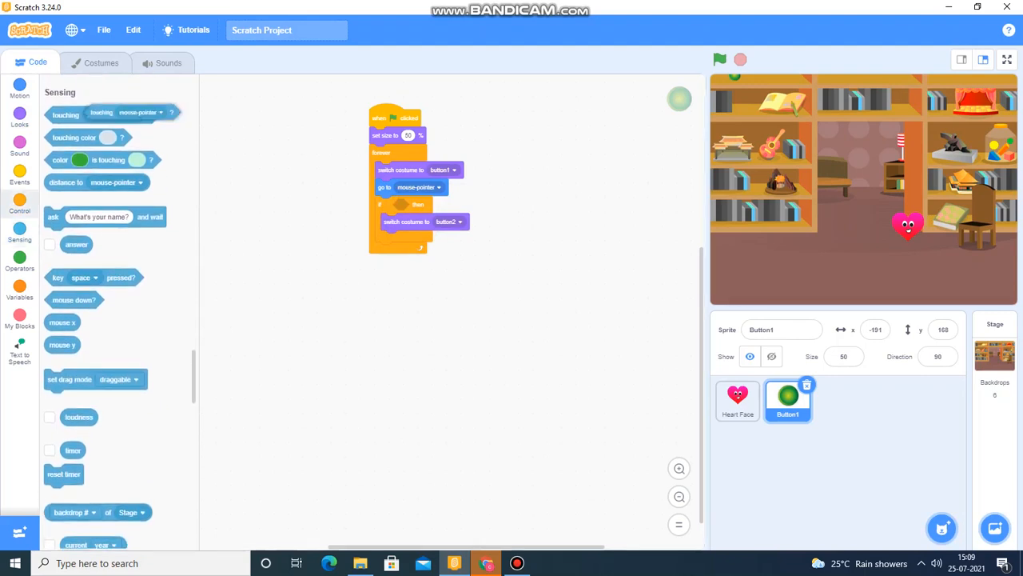
{"action": "left_click", "coordinate": [451, 204]}
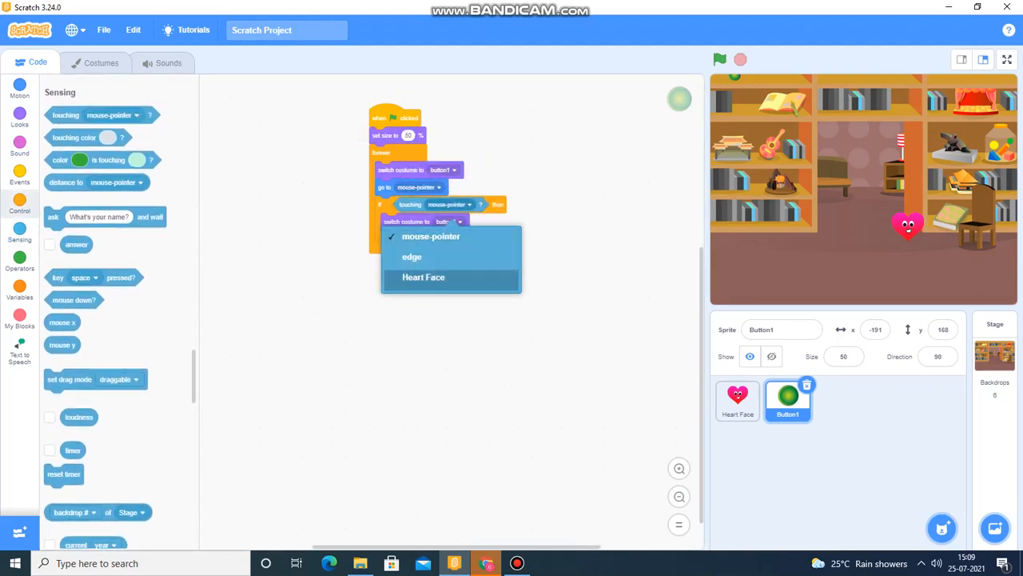
{"action": "left_click", "coordinate": [423, 276]}
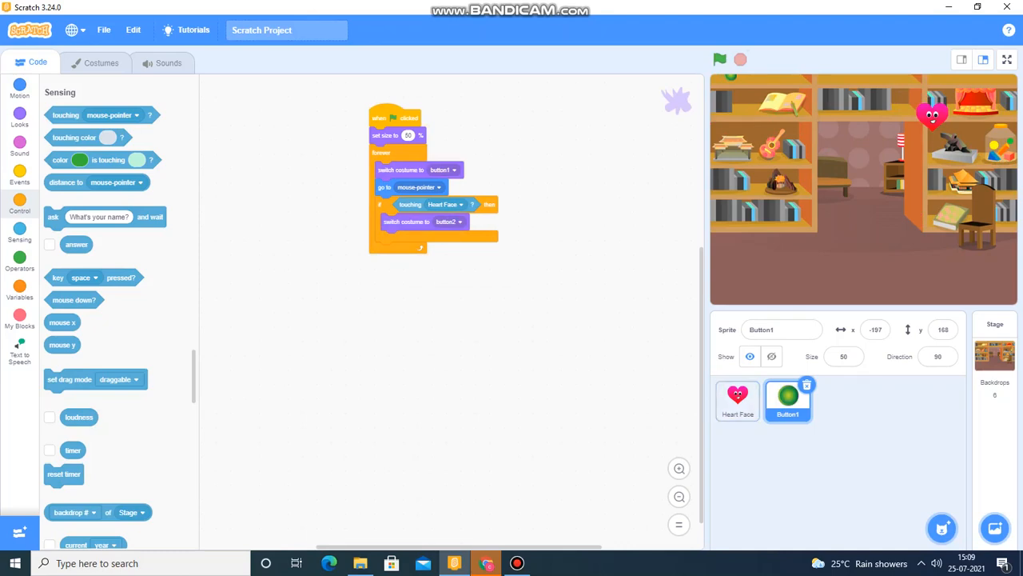
Create a 'score' variable: set to 0 at start, change by 1 per touch, wait 0.5 seconds.
{"action": "left_click", "coordinate": [19, 288]}
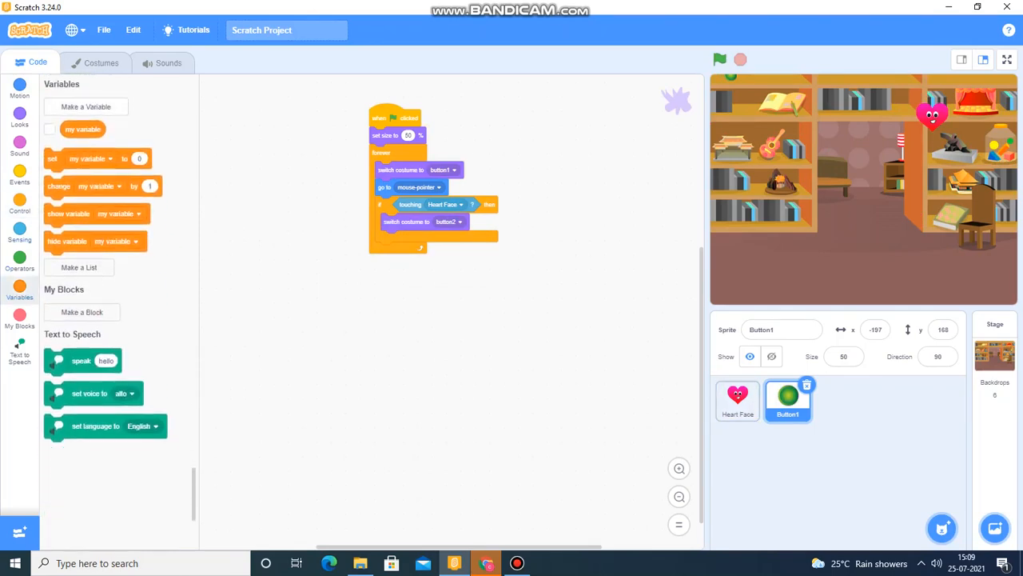
{"action": "left_click", "coordinate": [86, 106]}
{"action": "type", "text": "score"}
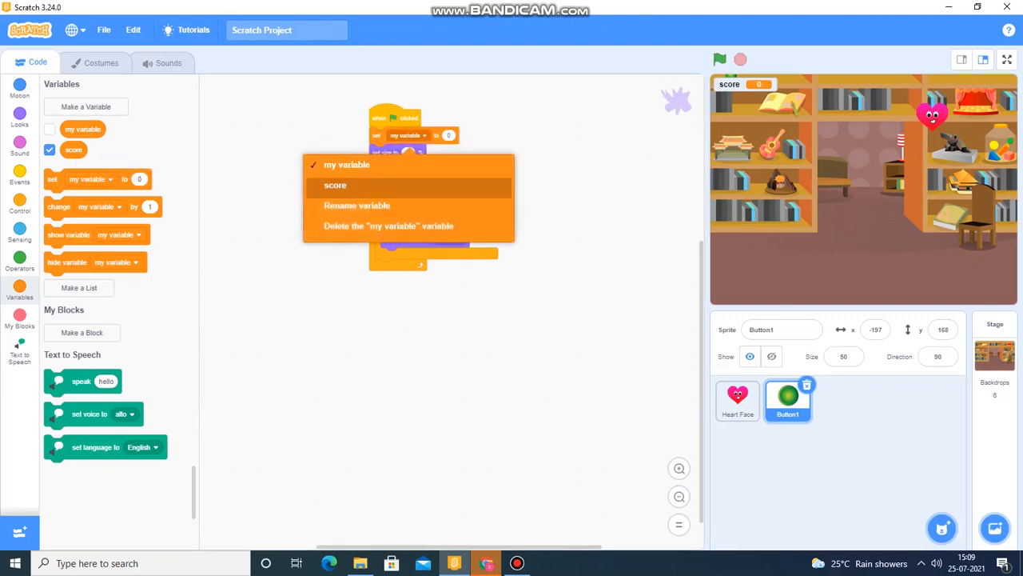
{"action": "left_click", "coordinate": [335, 185]}
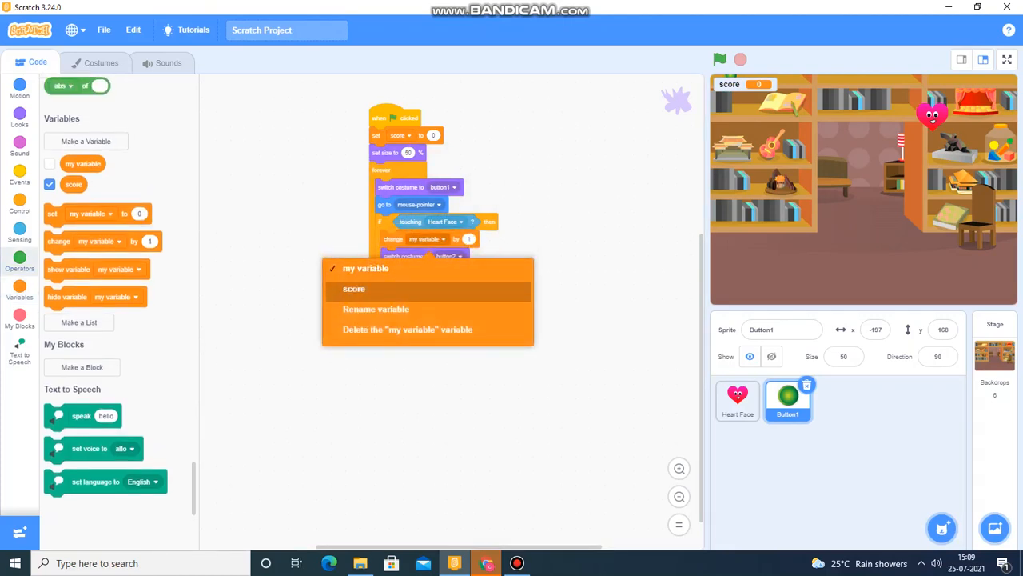
{"action": "left_click", "coordinate": [354, 289]}
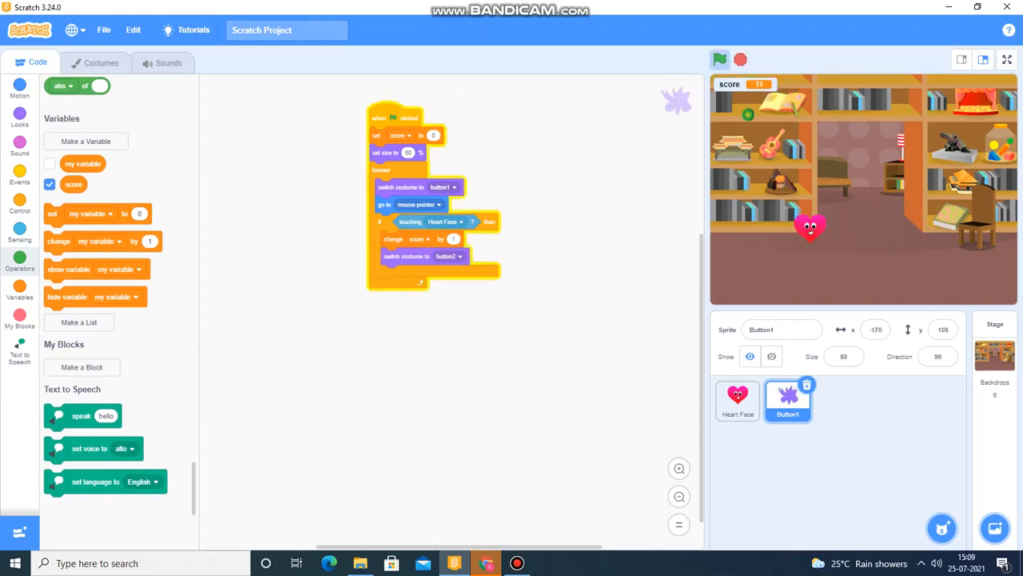
{"action": "left_click", "coordinate": [718, 58]}
{"action": "type", "text": "0.5"}
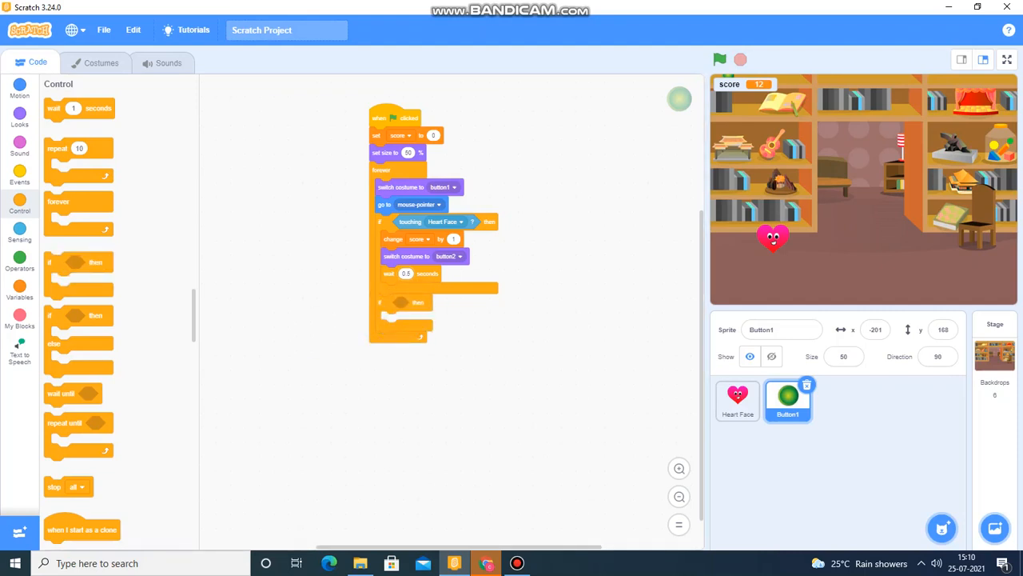
Add an if score = 5 check that switches the backdrop to Bedroom 2.
{"action": "left_click", "coordinate": [19, 257]}
{"action": "type", "text": "5"}
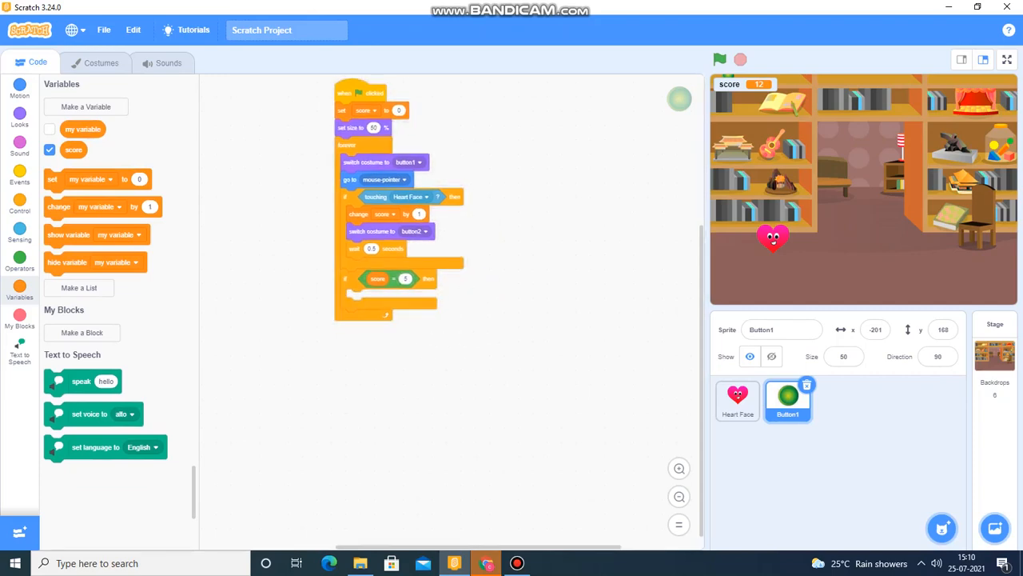
{"action": "left_click", "coordinate": [20, 115]}
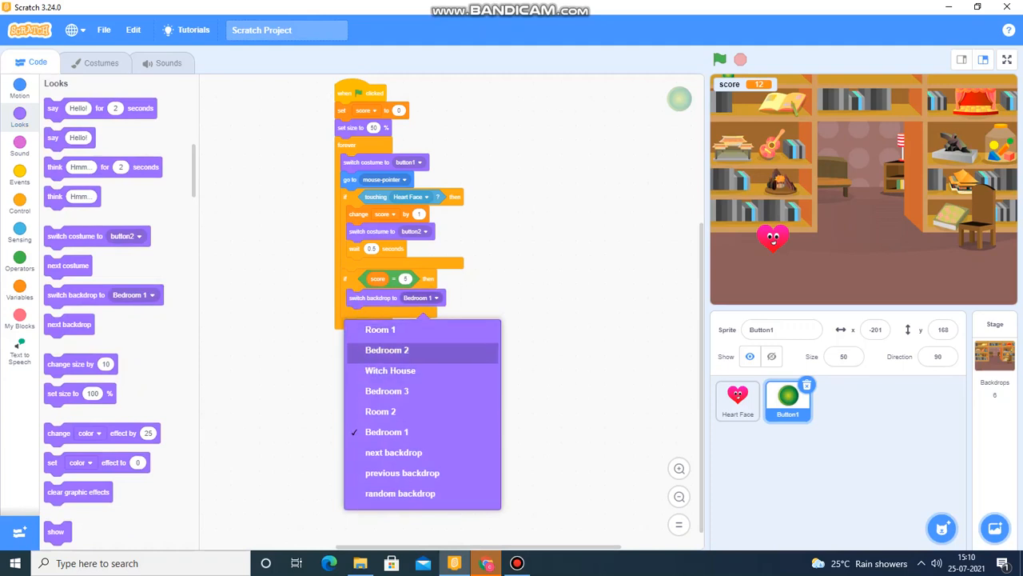
{"action": "left_click", "coordinate": [387, 350]}
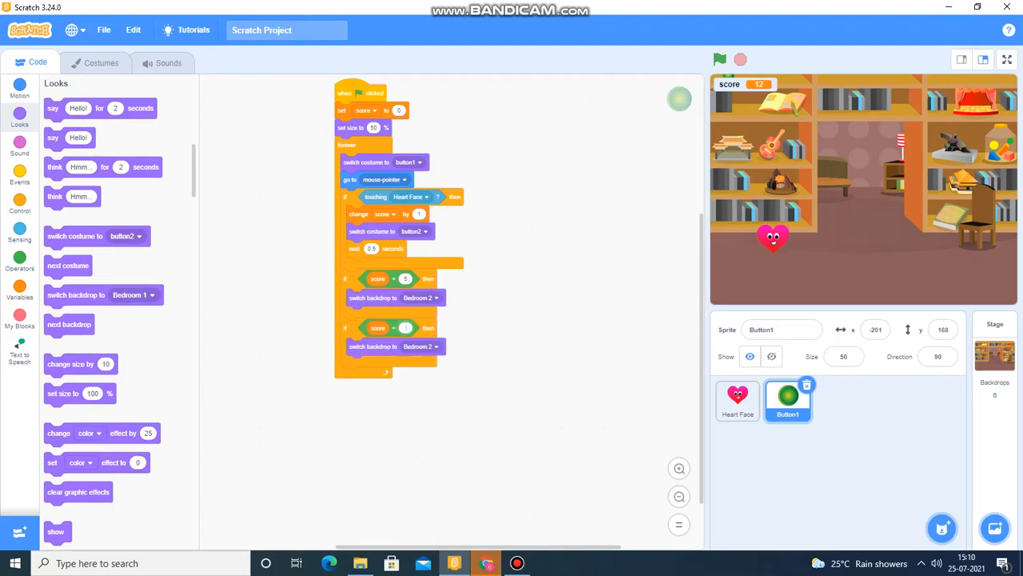
Duplicate the check for scores 10, 15, 20, 25: Witch House, Bedroom 3, Room 2, Bedroom 1.
{"action": "left_click", "coordinate": [417, 346]}
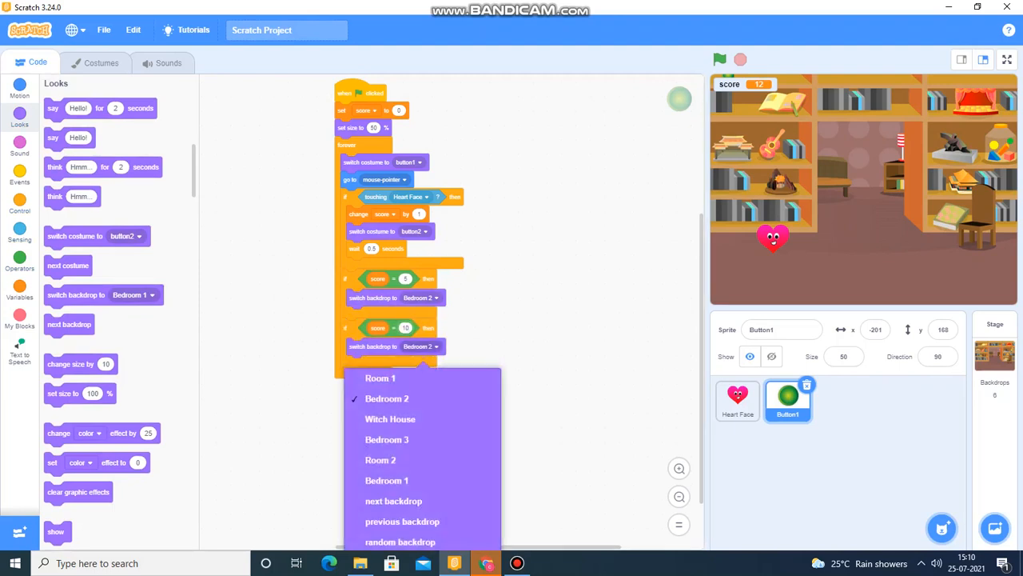
{"action": "right_click", "coordinate": [372, 346]}
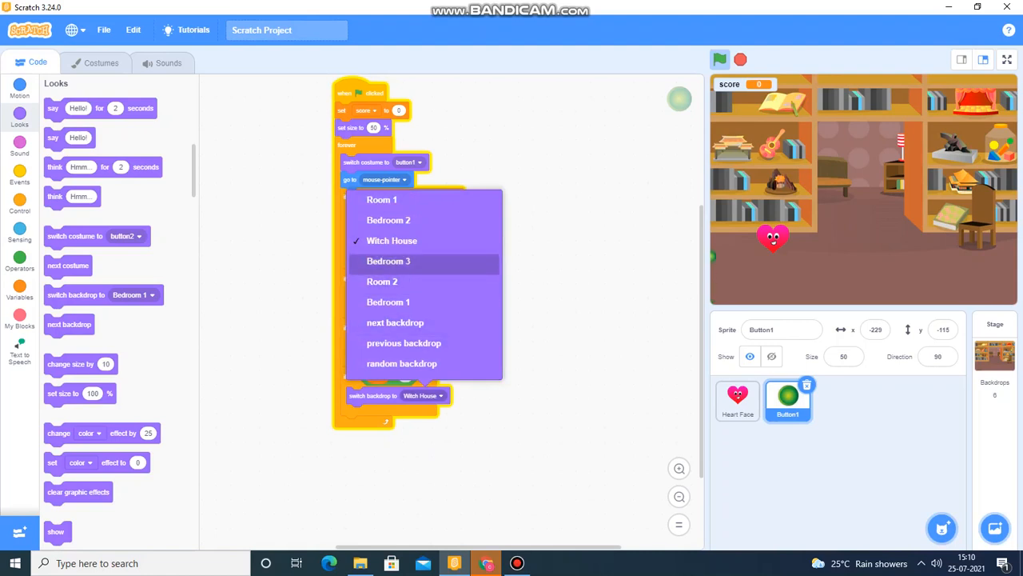
{"action": "right_click", "coordinate": [391, 395]}
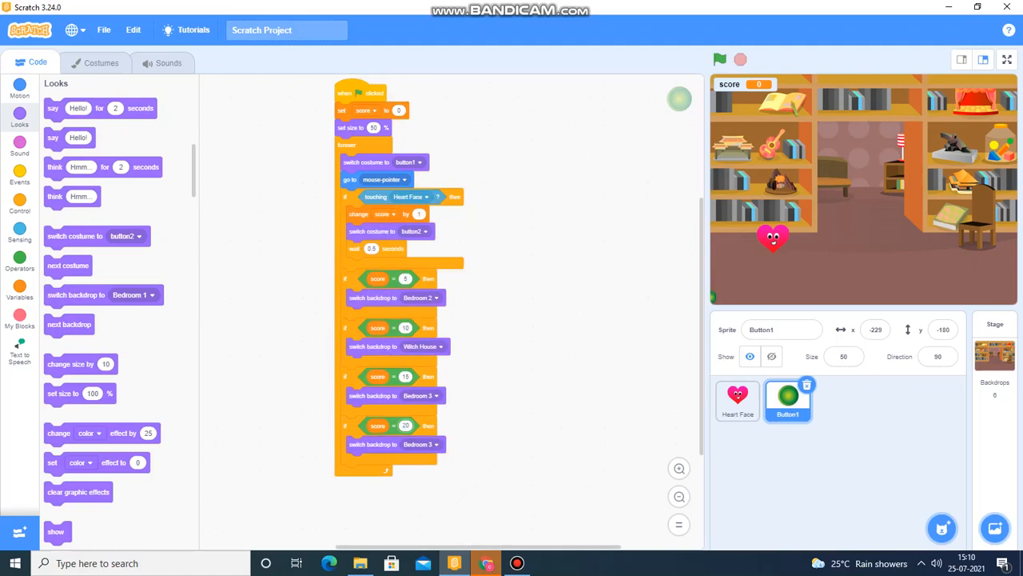
{"action": "left_click", "coordinate": [415, 231]}
{"action": "type", "text": "25"}
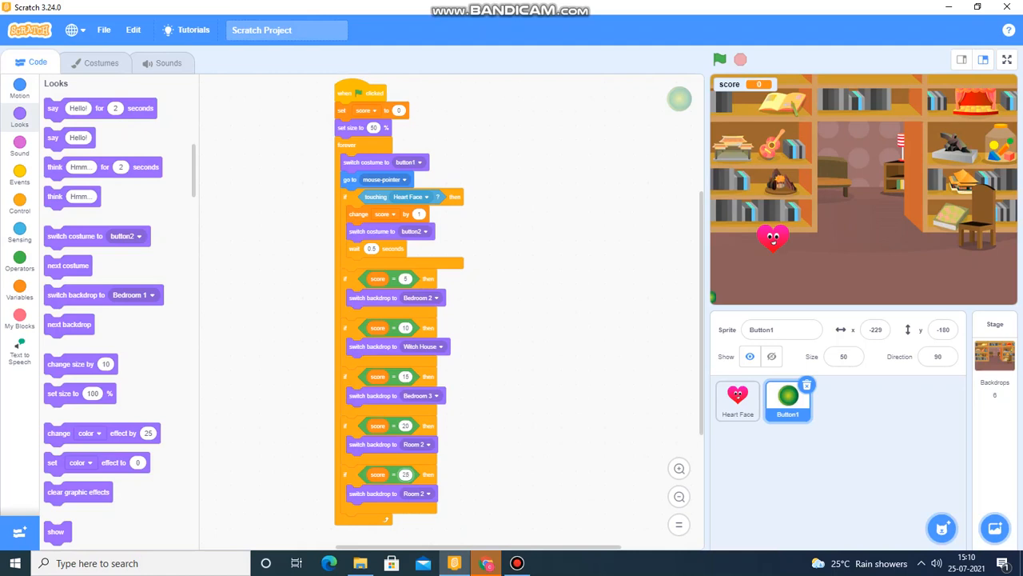
{"action": "left_click", "coordinate": [426, 297]}
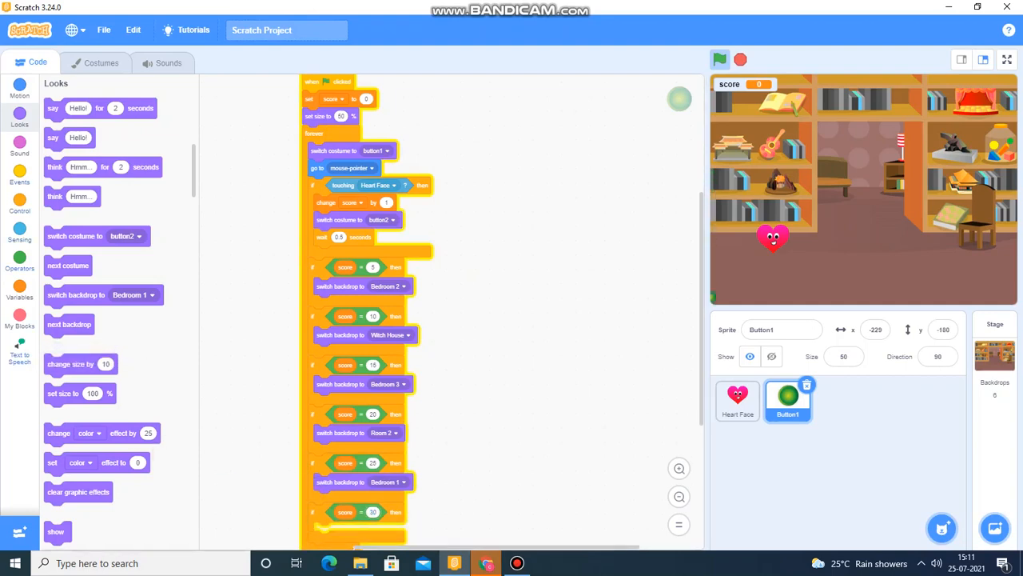
Have the score-30 check speak 'You Won the game', then play on the full-size stage.
{"action": "left_click", "coordinate": [20, 349]}
{"action": "type", "text": "You Won the game"}
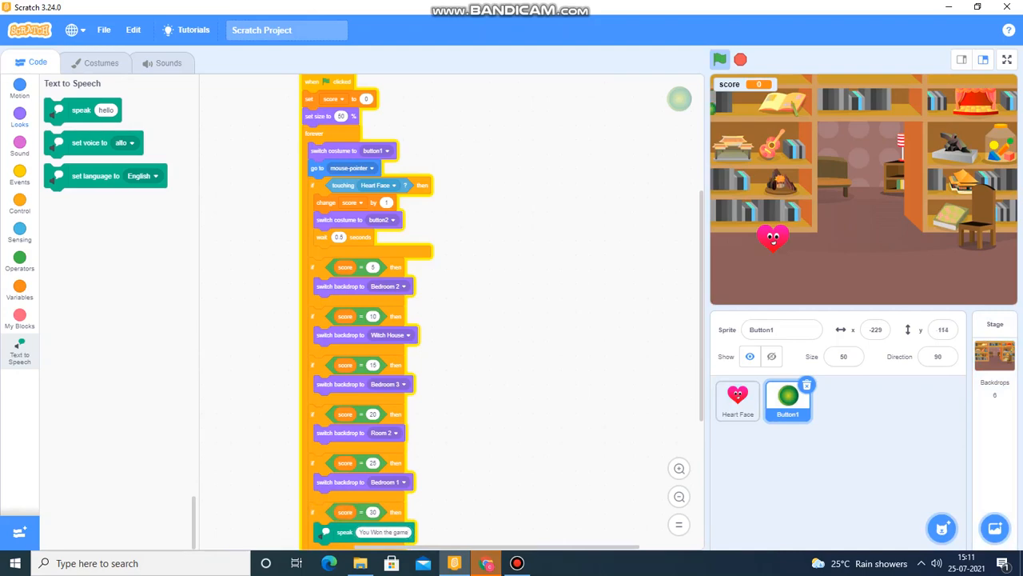
{"action": "left_click", "coordinate": [19, 116]}
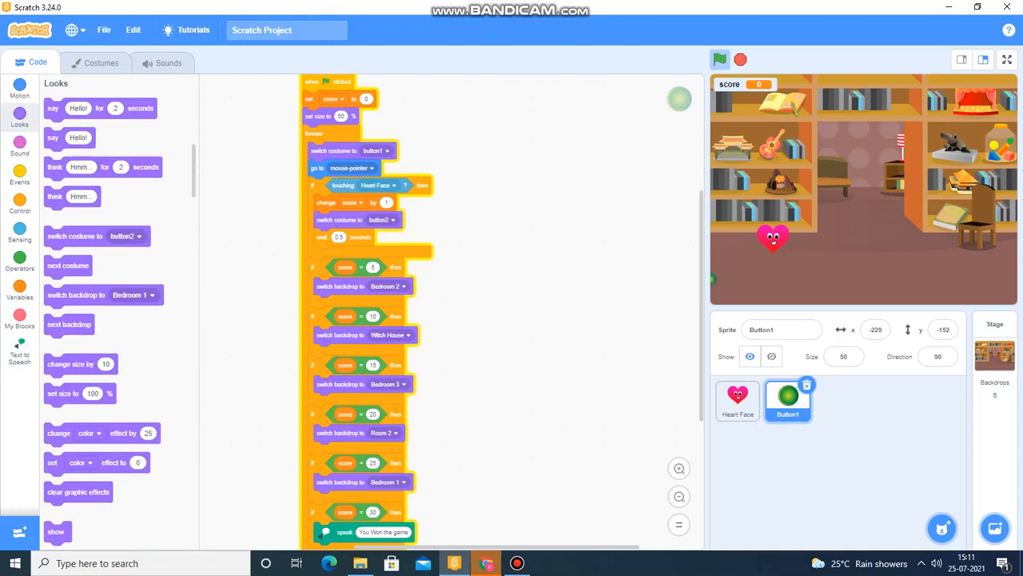
{"action": "left_click", "coordinate": [19, 147]}
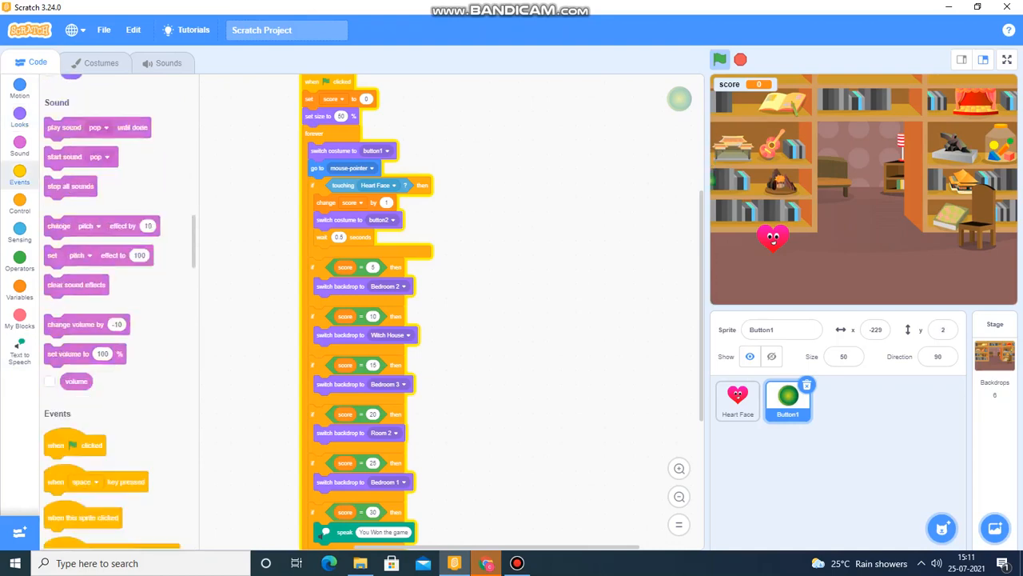
{"action": "left_click", "coordinate": [19, 202]}
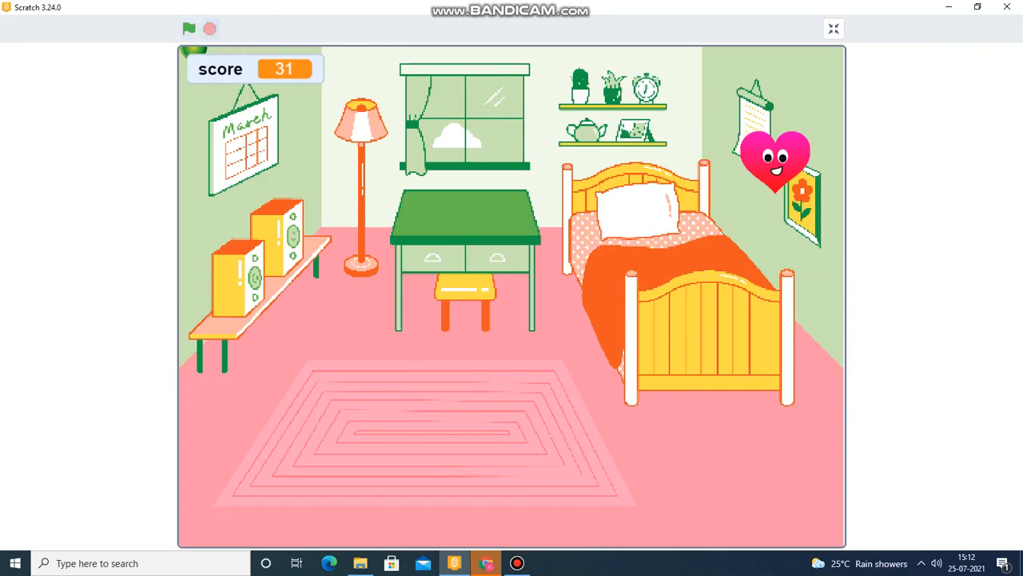
Exit full-screen play at score 31 and scroll through Button1's script.
{"action": "left_click", "coordinate": [834, 28]}
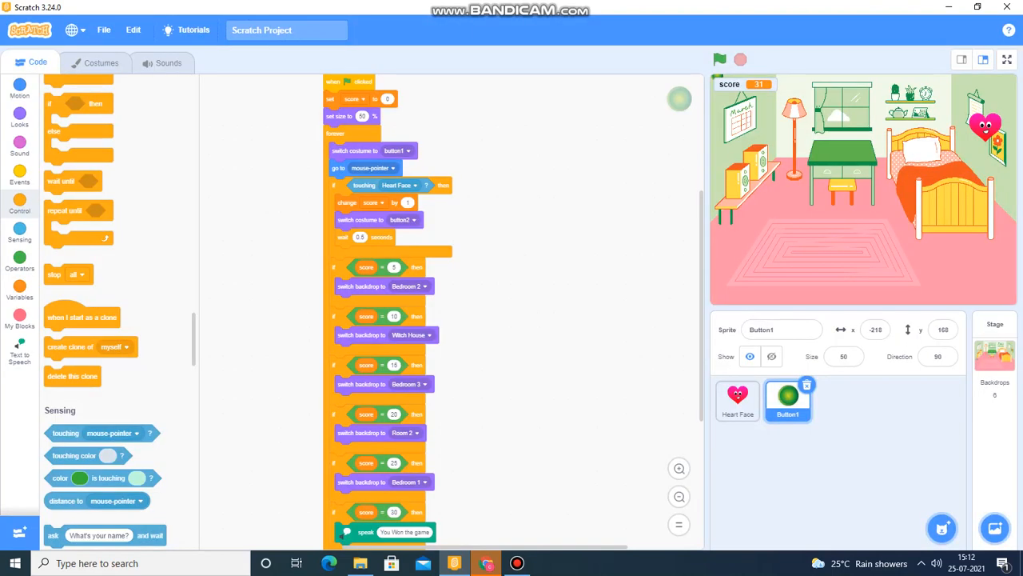
{"action": "scroll", "scroll_direction": "down", "scroll_amount": 3}
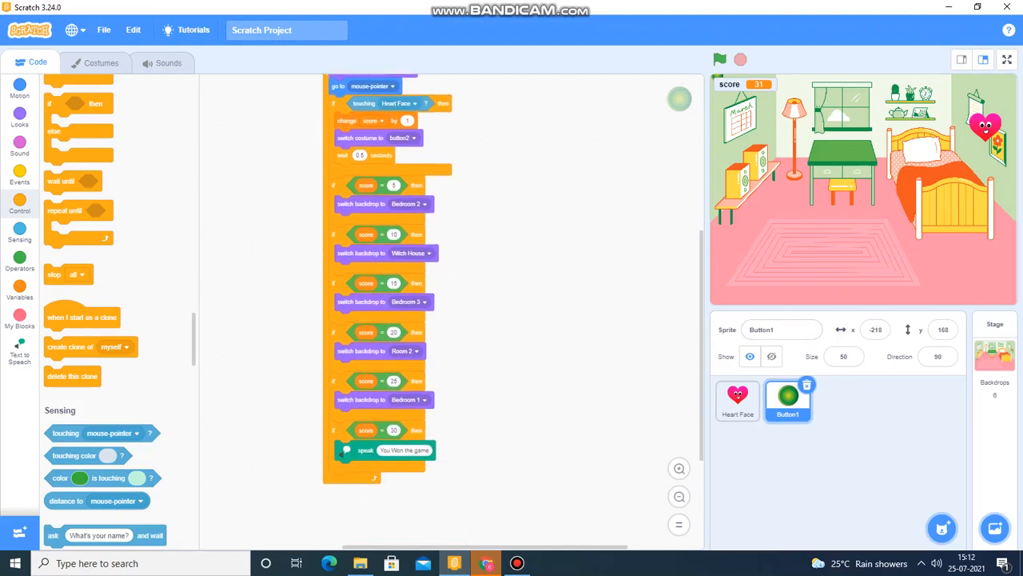